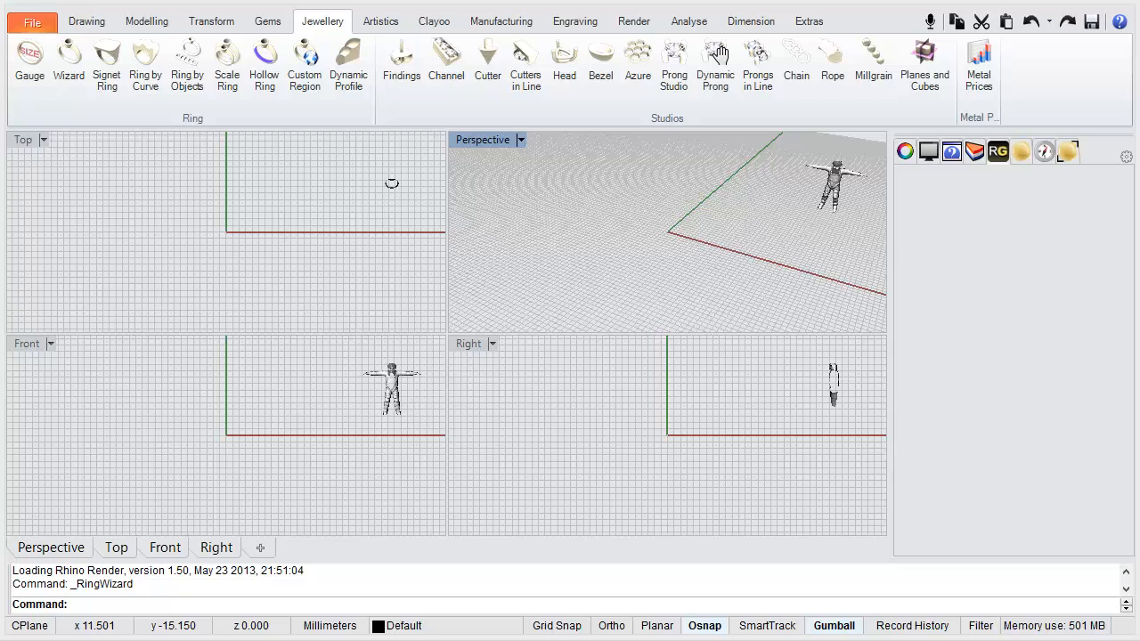
mouse_move(37, 270)
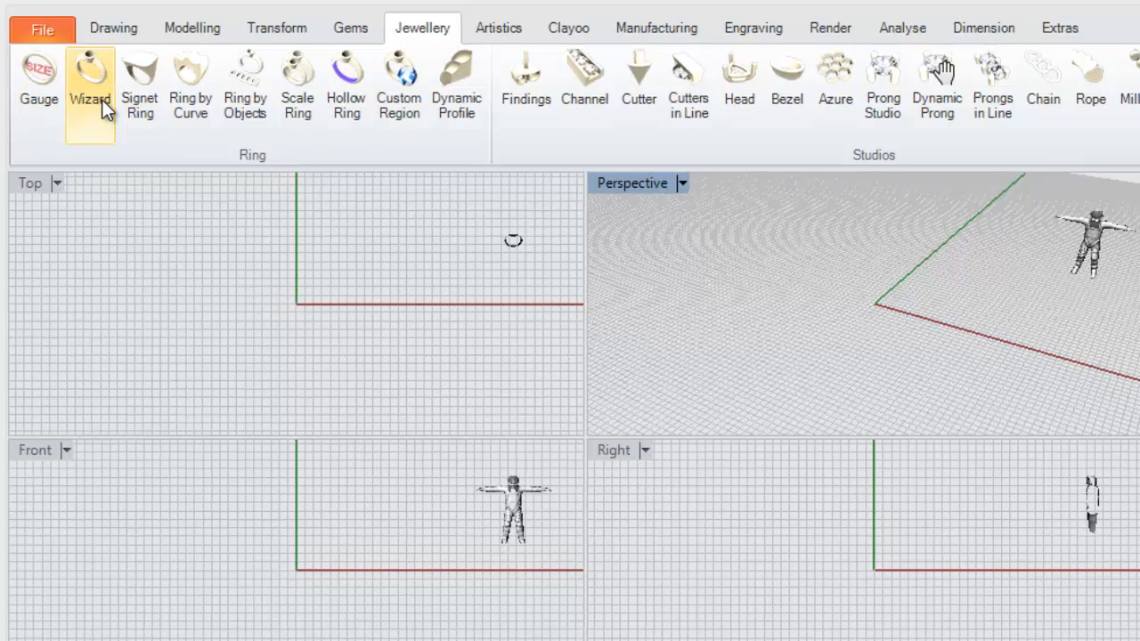
mouse_move(91, 105)
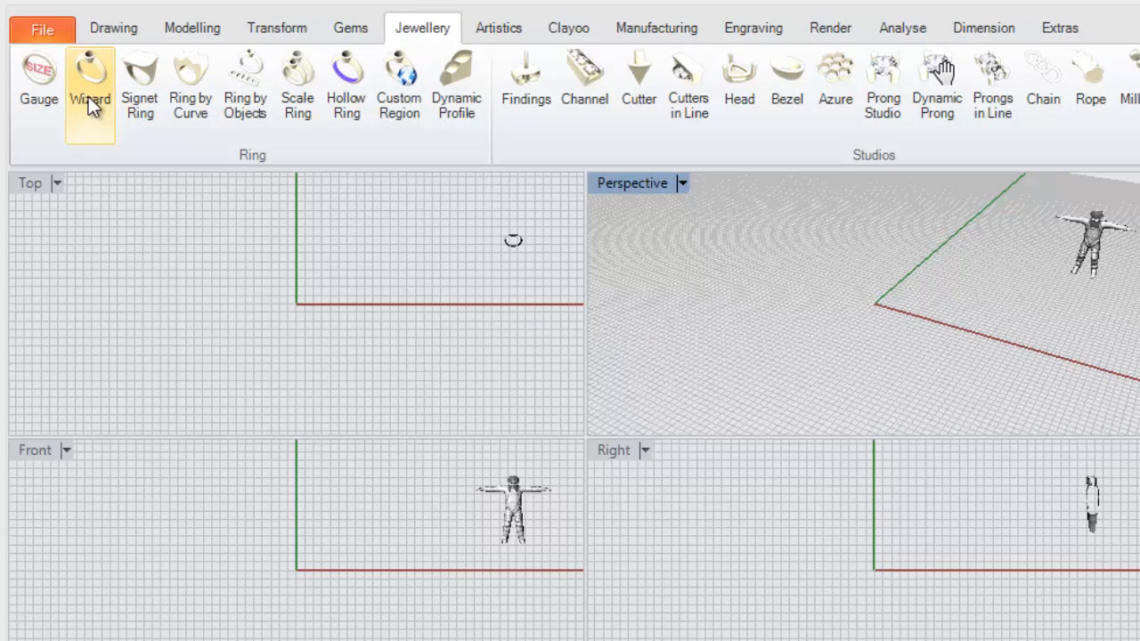
- Launch the Ring Wizard, previewing a UK size T band at 19.50 mm
left_click(88, 84)
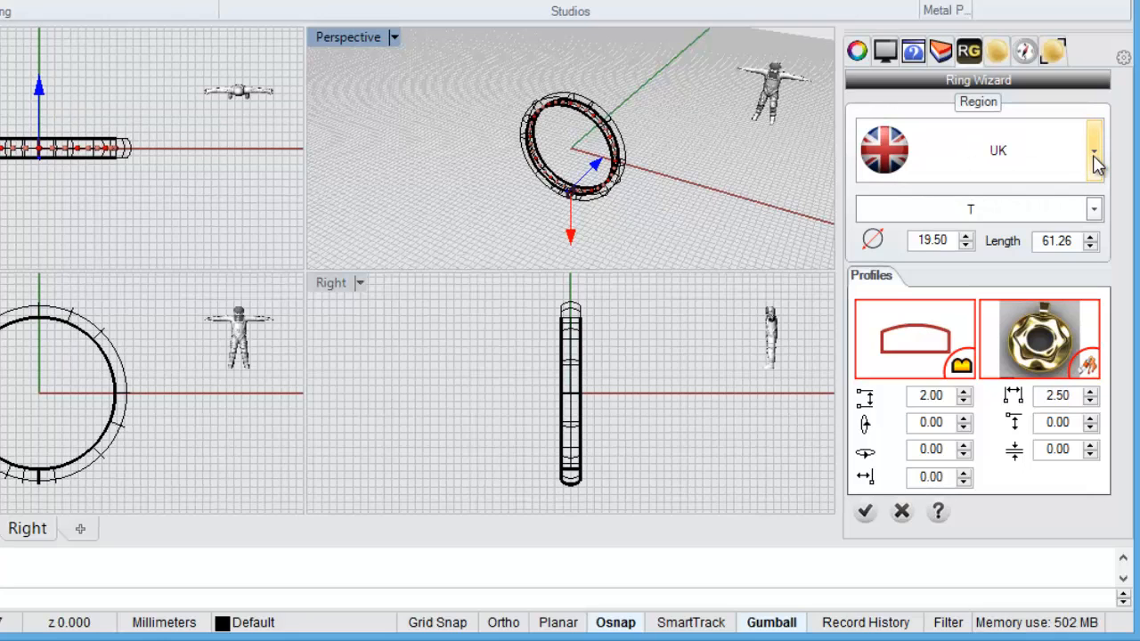
left_click(1094, 150)
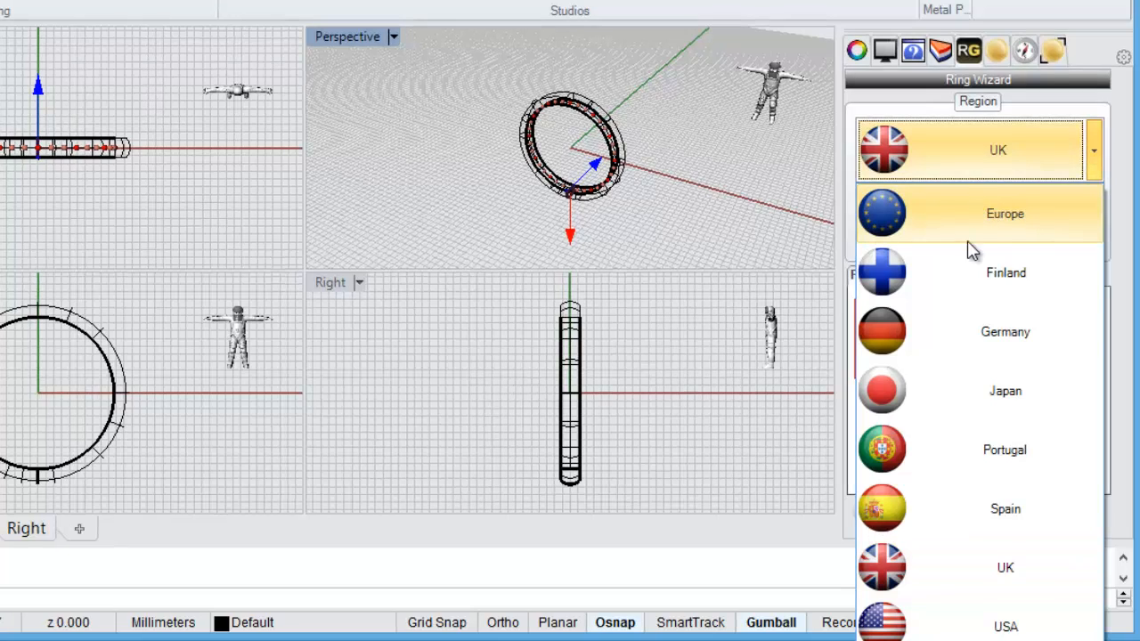
mouse_move(975, 512)
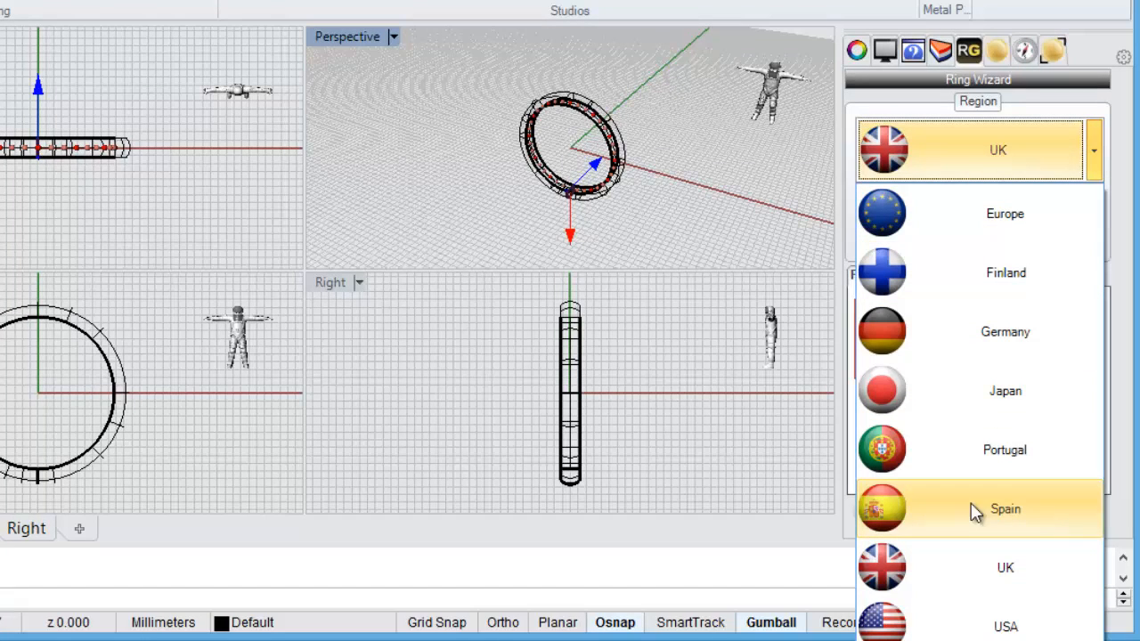
mouse_move(1011, 160)
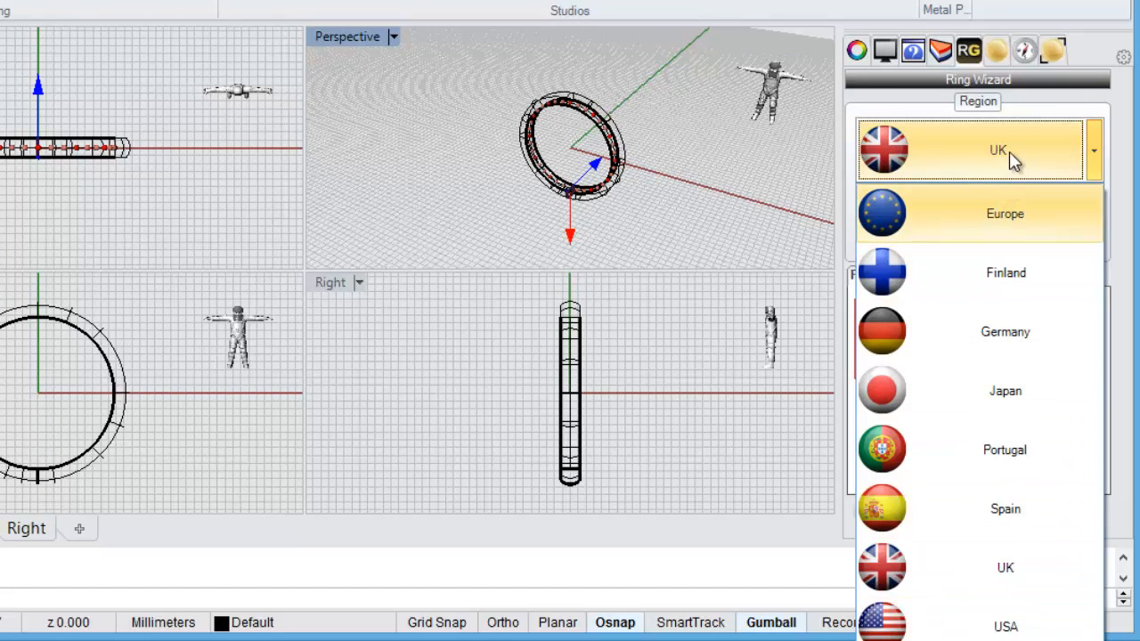
left_click(997, 150)
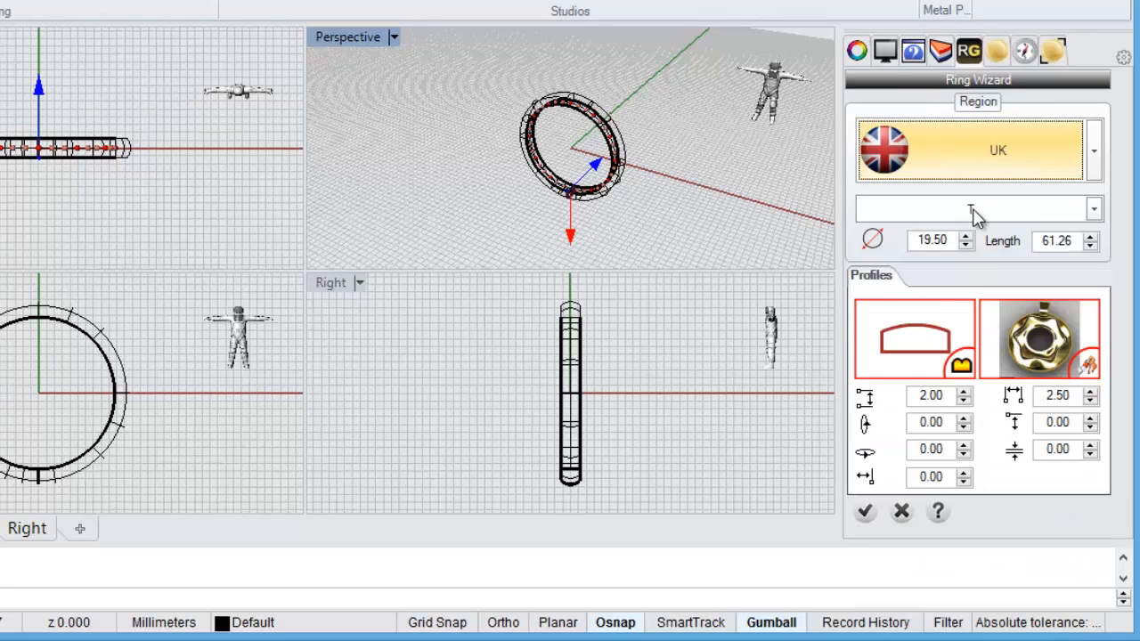
left_click(1091, 209)
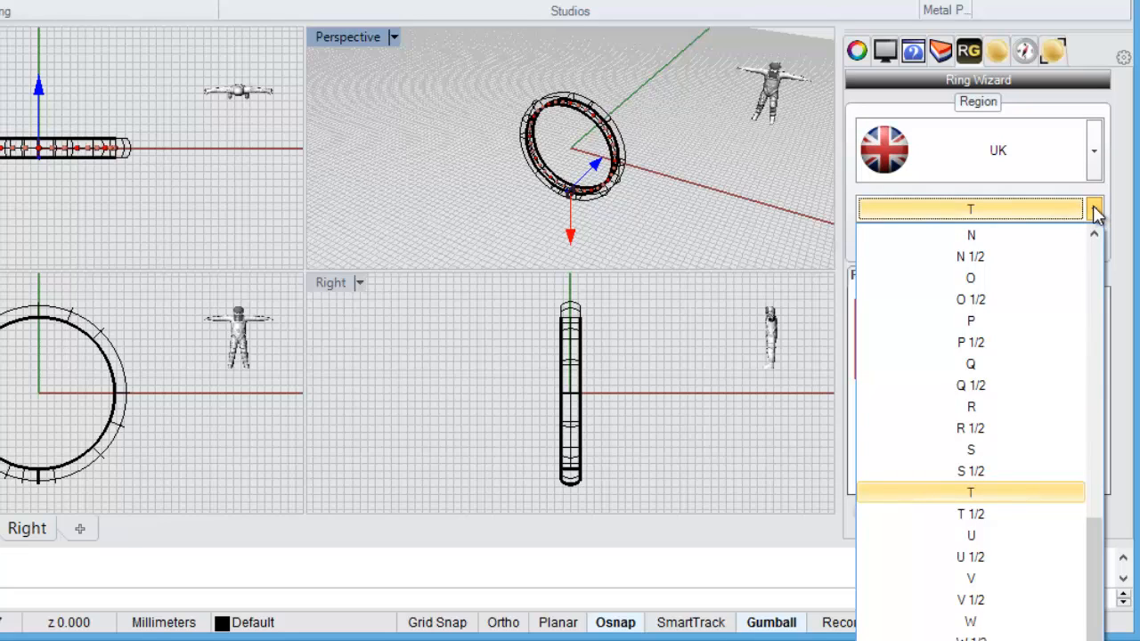
left_click(972, 494)
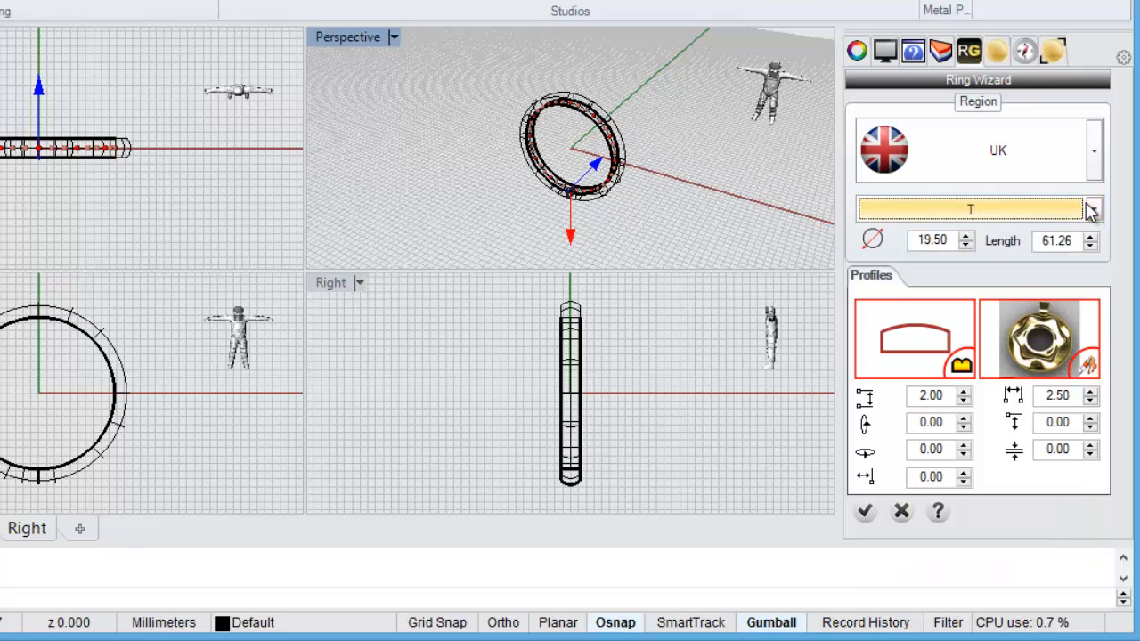
mouse_move(953, 265)
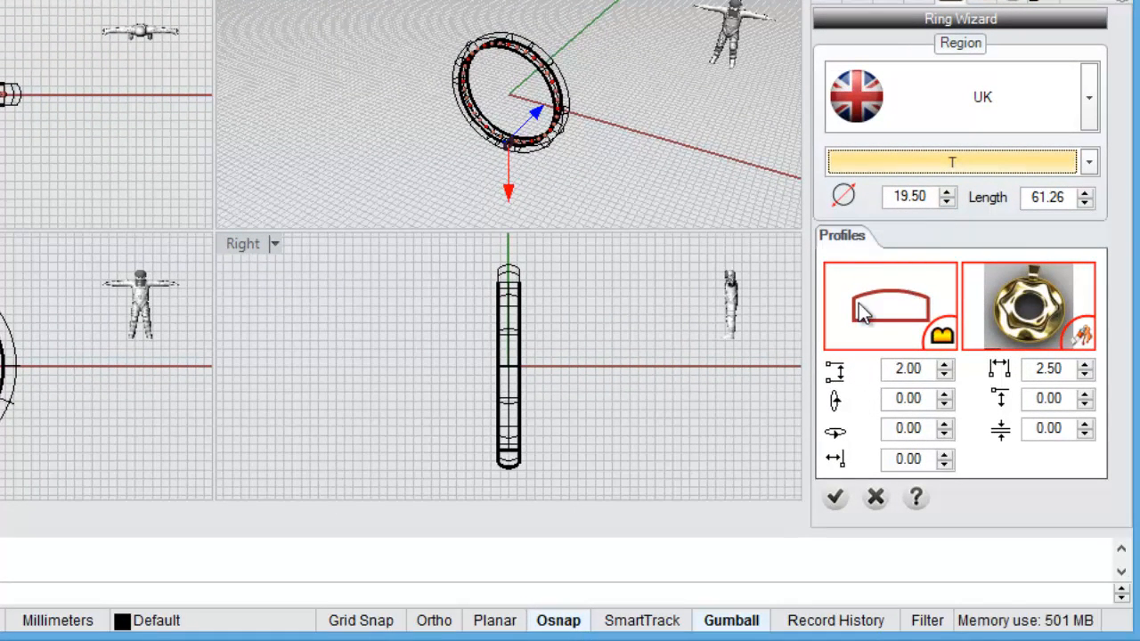
mouse_move(866, 311)
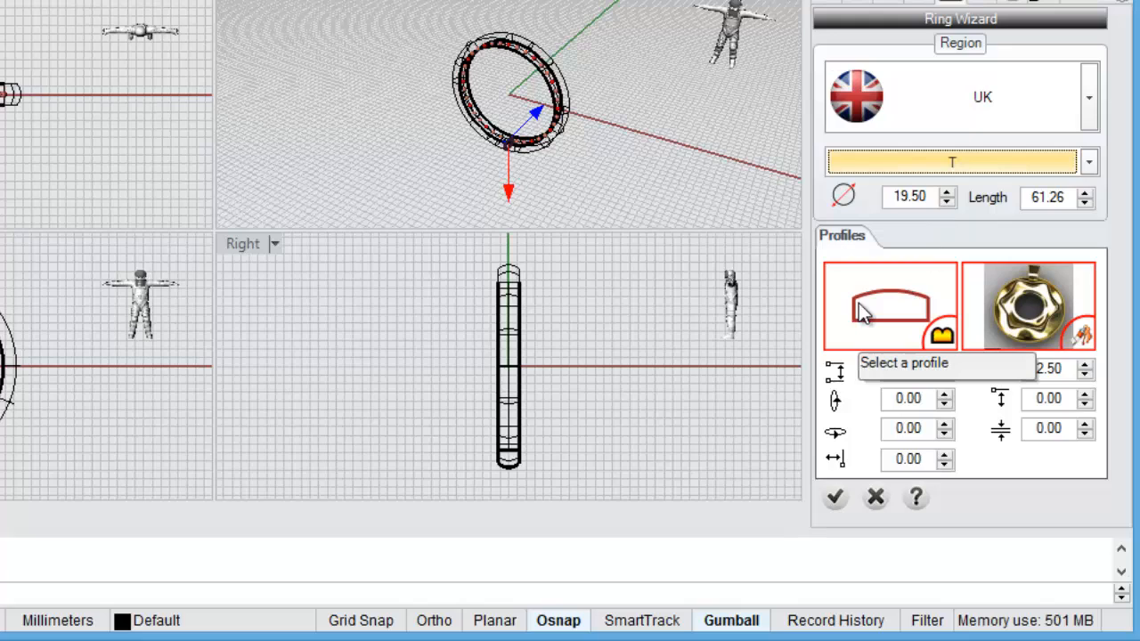
left_click(888, 306)
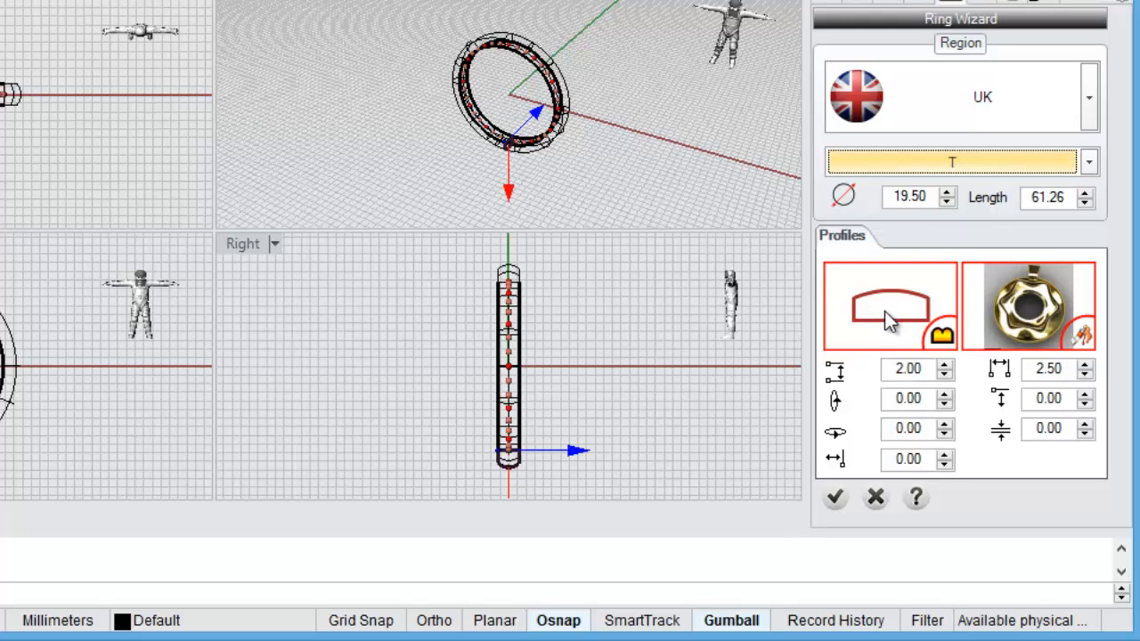
mouse_move(871, 327)
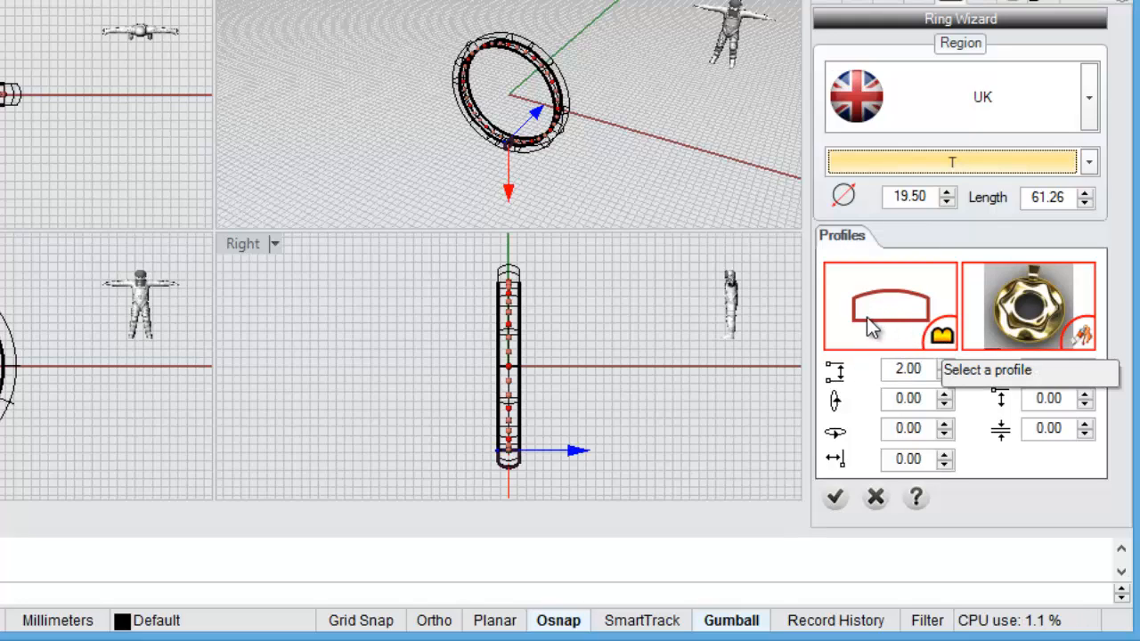
mouse_move(945, 343)
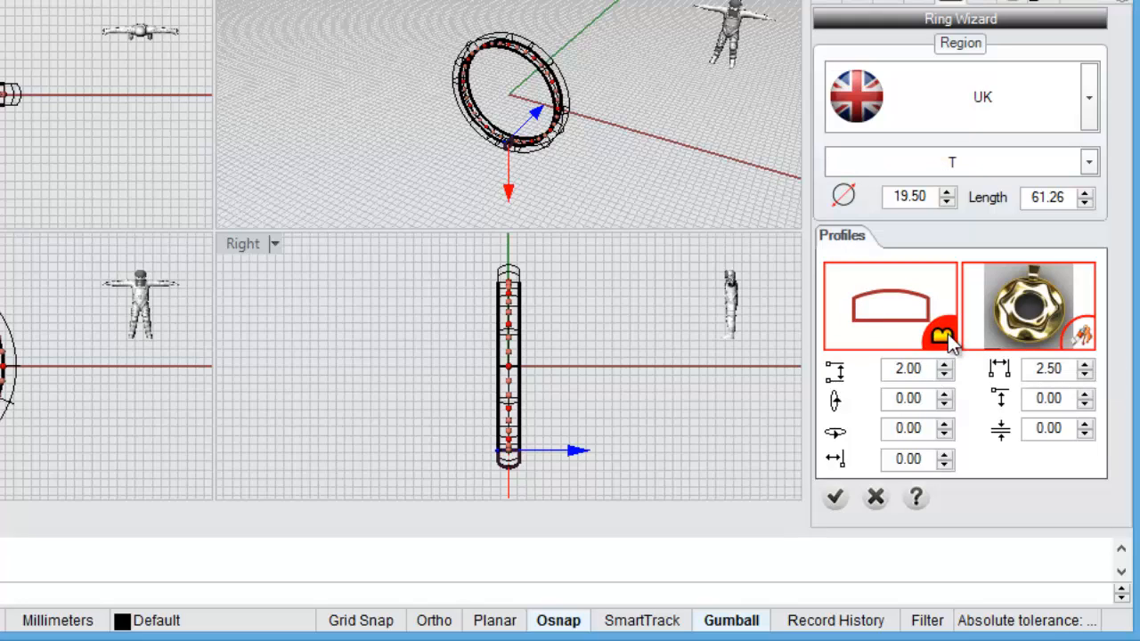
mouse_move(940, 343)
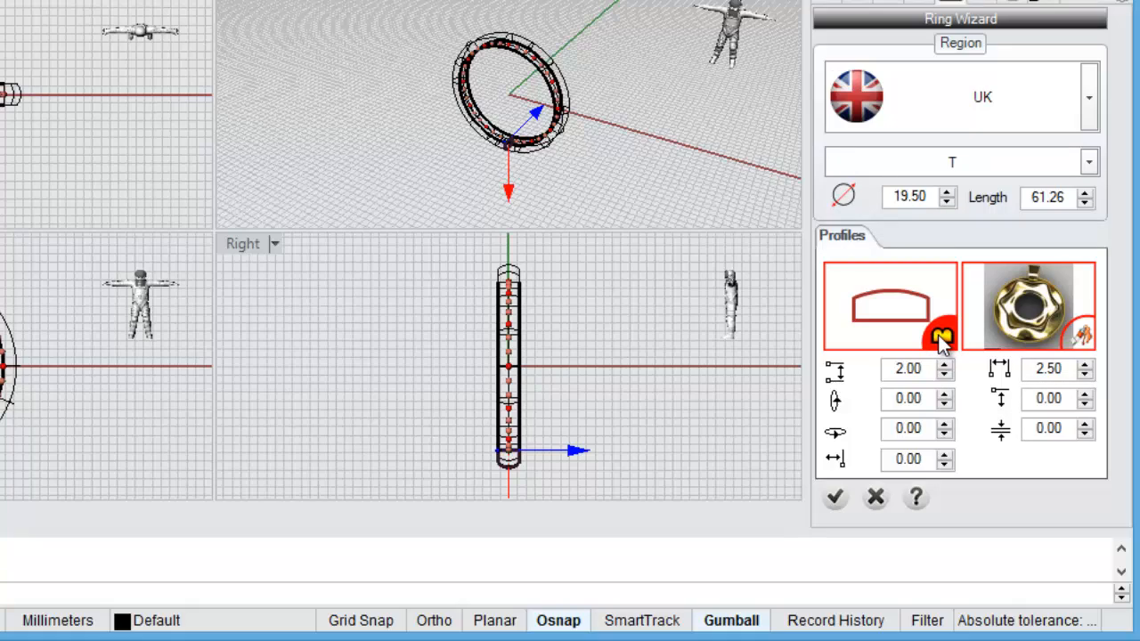
- Pick half-round profile 004 from the Profile Selector library
left_click(935, 341)
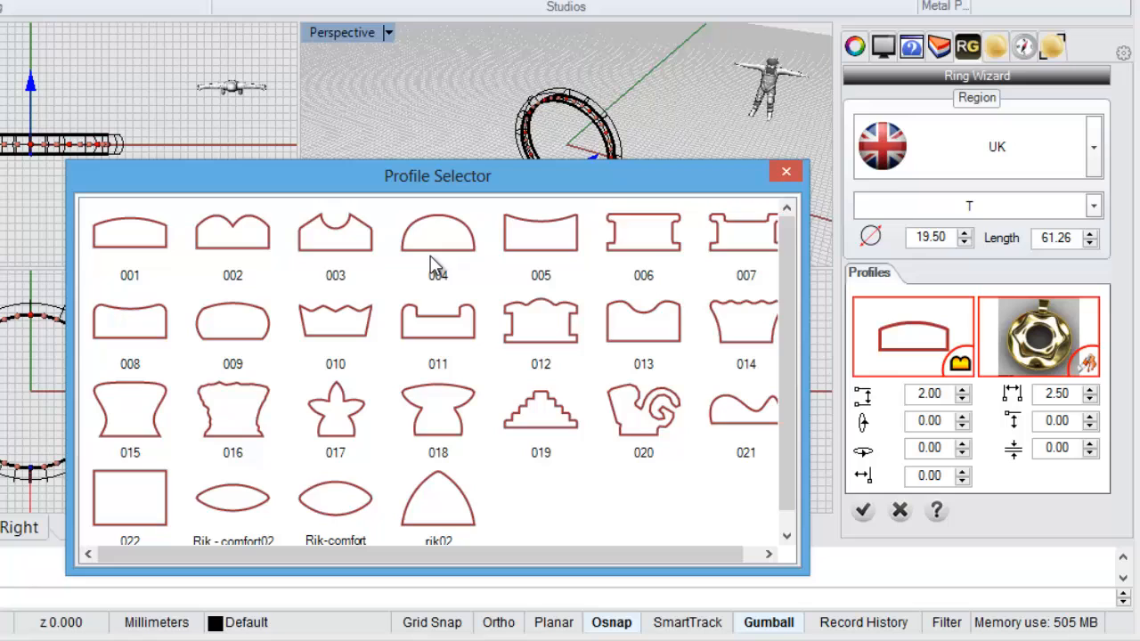
mouse_move(429, 289)
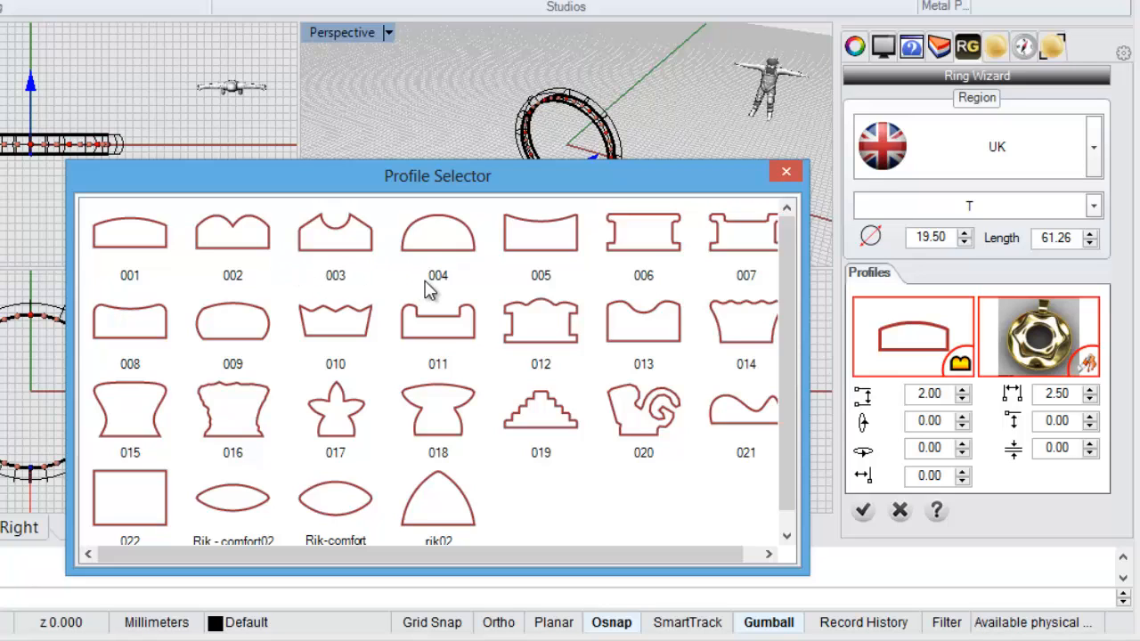
mouse_move(470, 266)
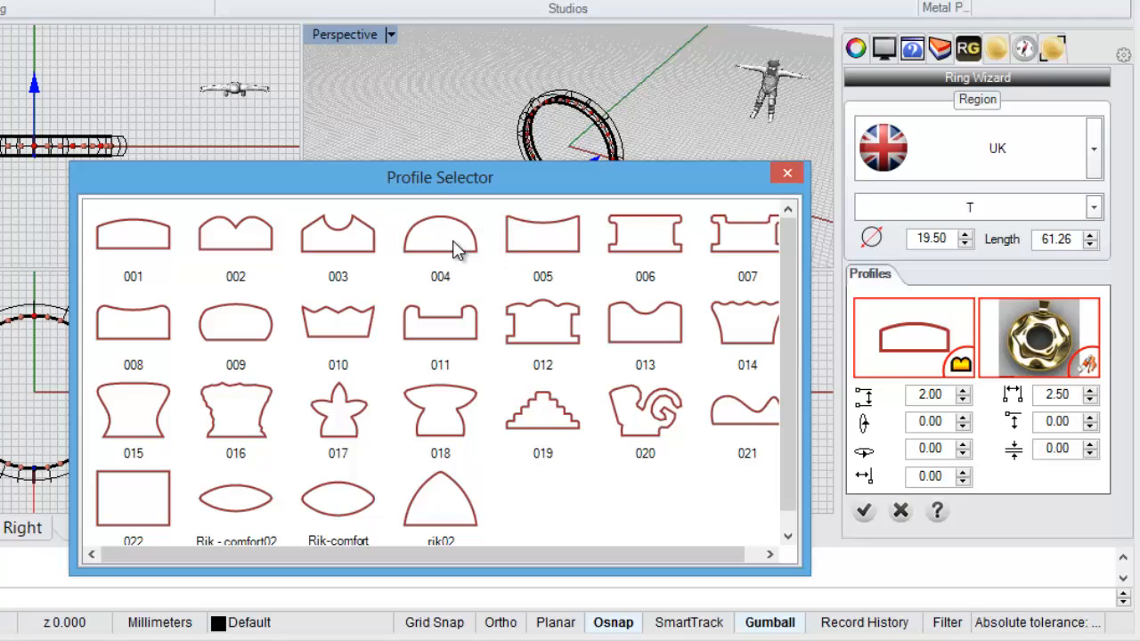
left_click(442, 245)
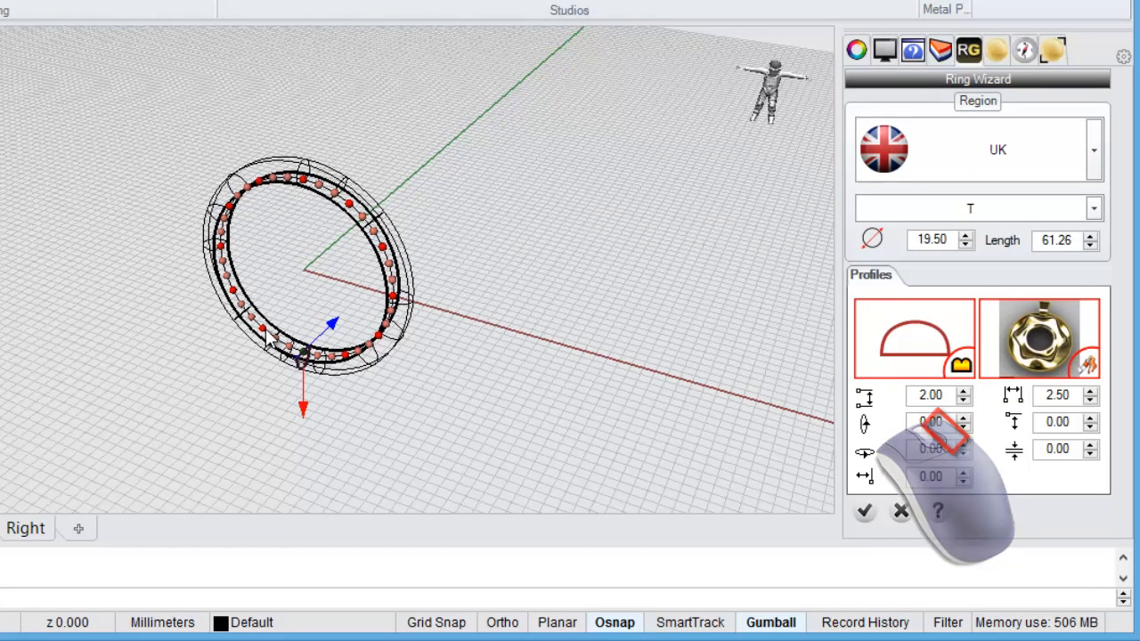
mouse_move(205, 319)
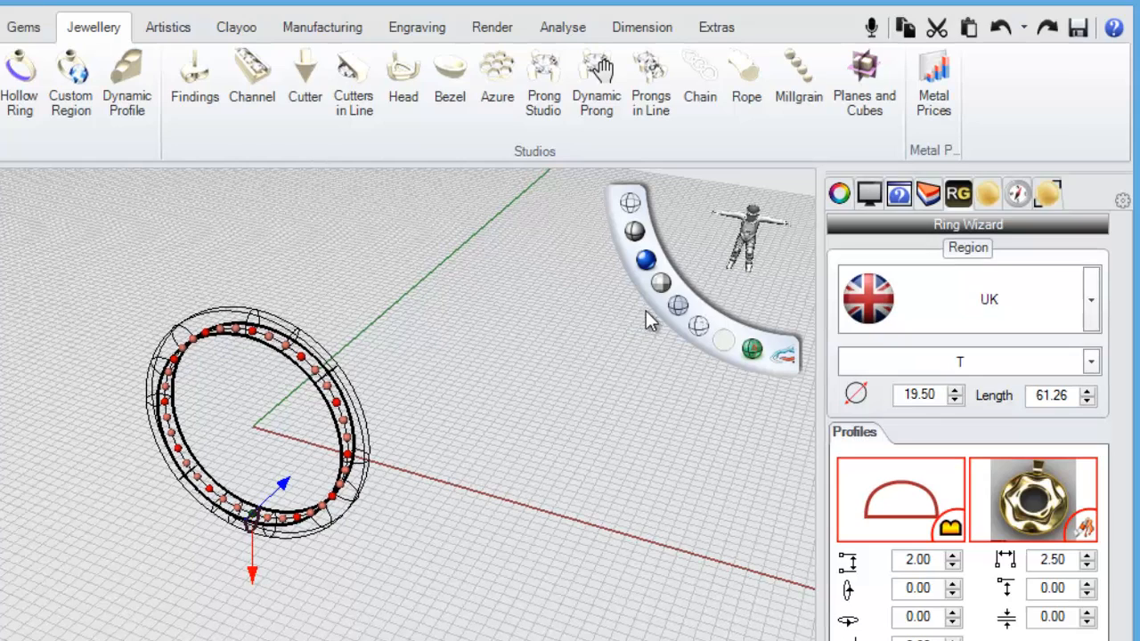
- Switch the viewport to Ghosted display to see the band shaded
left_click(676, 305)
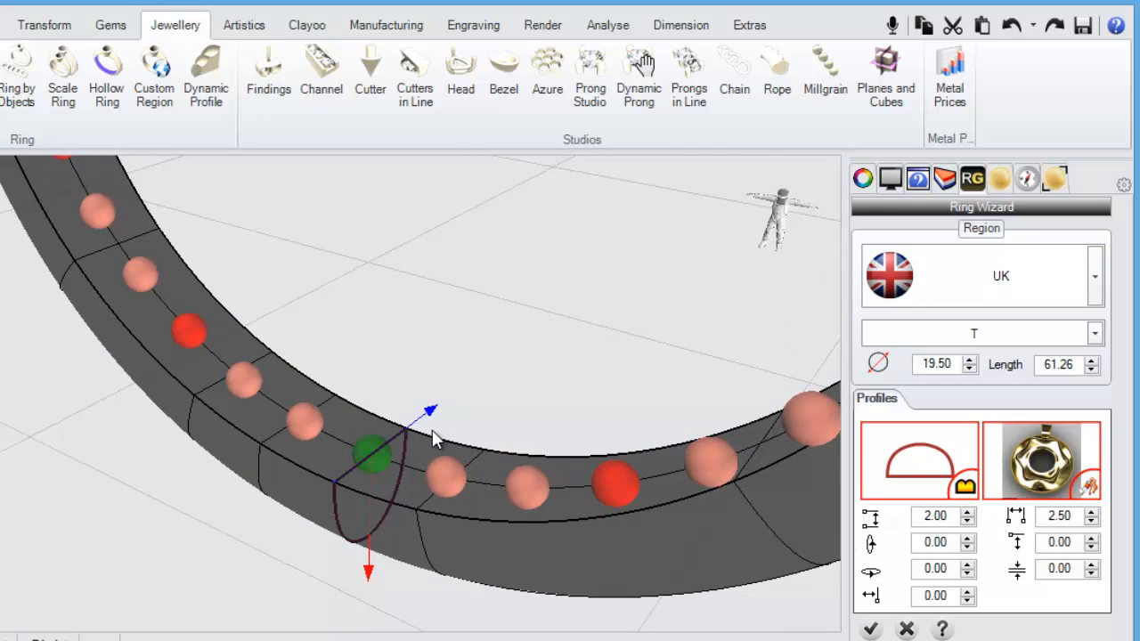
mouse_move(499, 379)
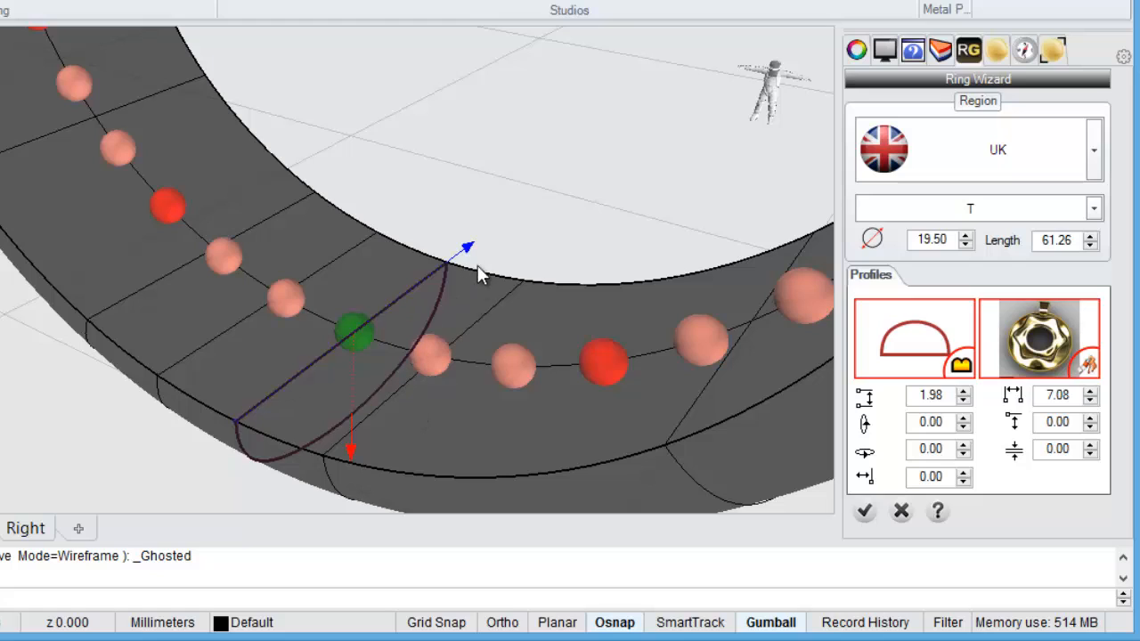
- Enter an exact 7.00 mm width for the half-round band
left_click(465, 247)
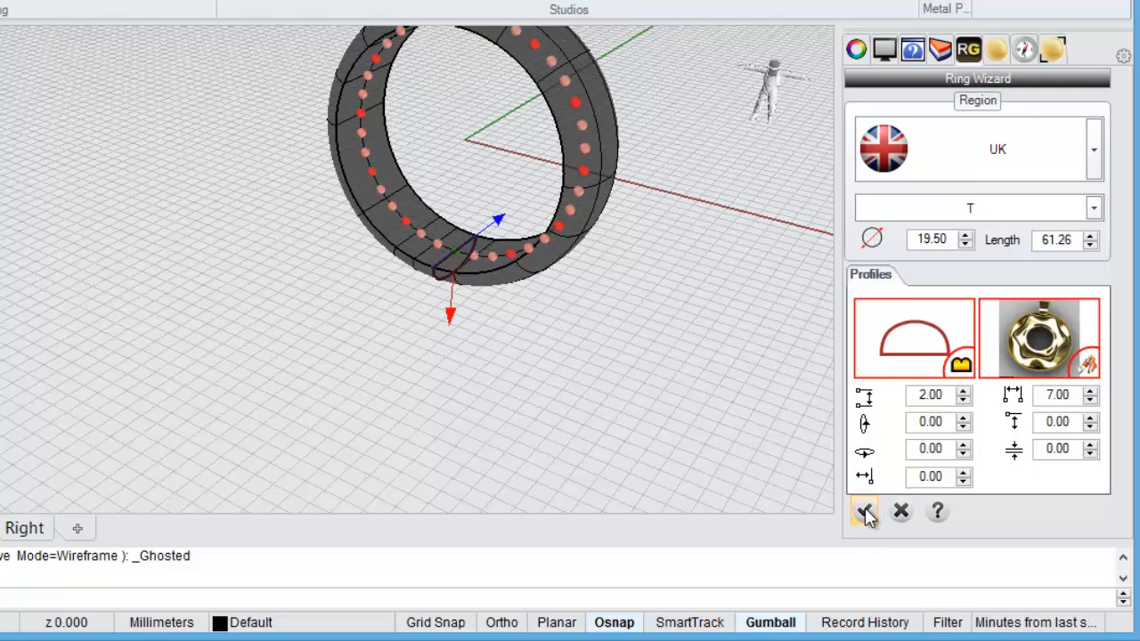
- Confirm the wizard to create the domed band, then move it along the green axis
left_click(864, 512)
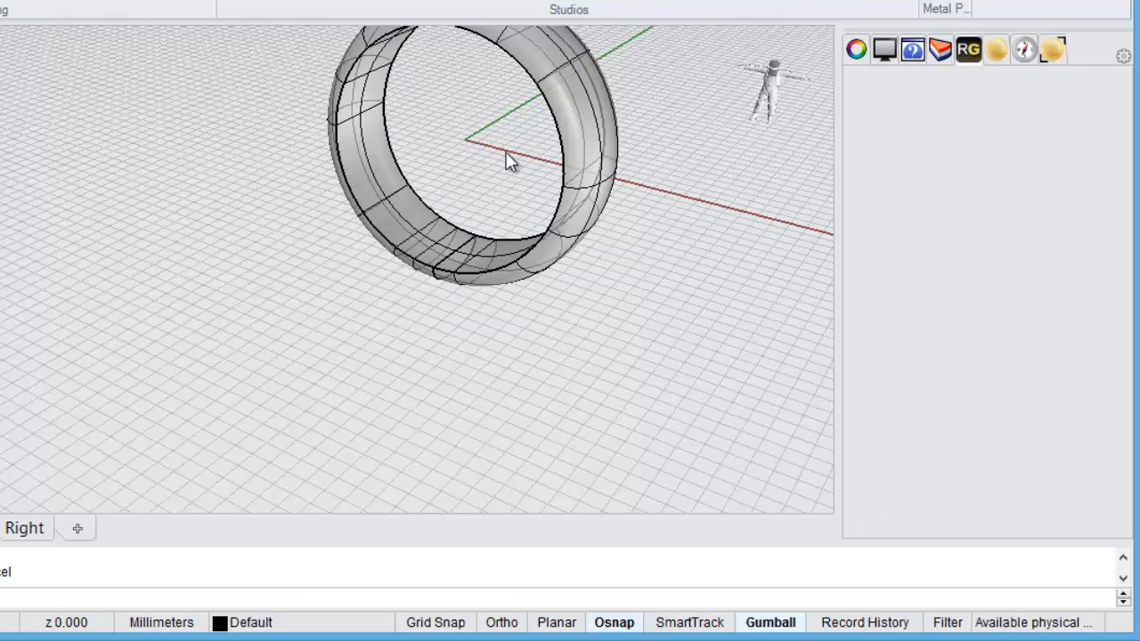
key("Shift")
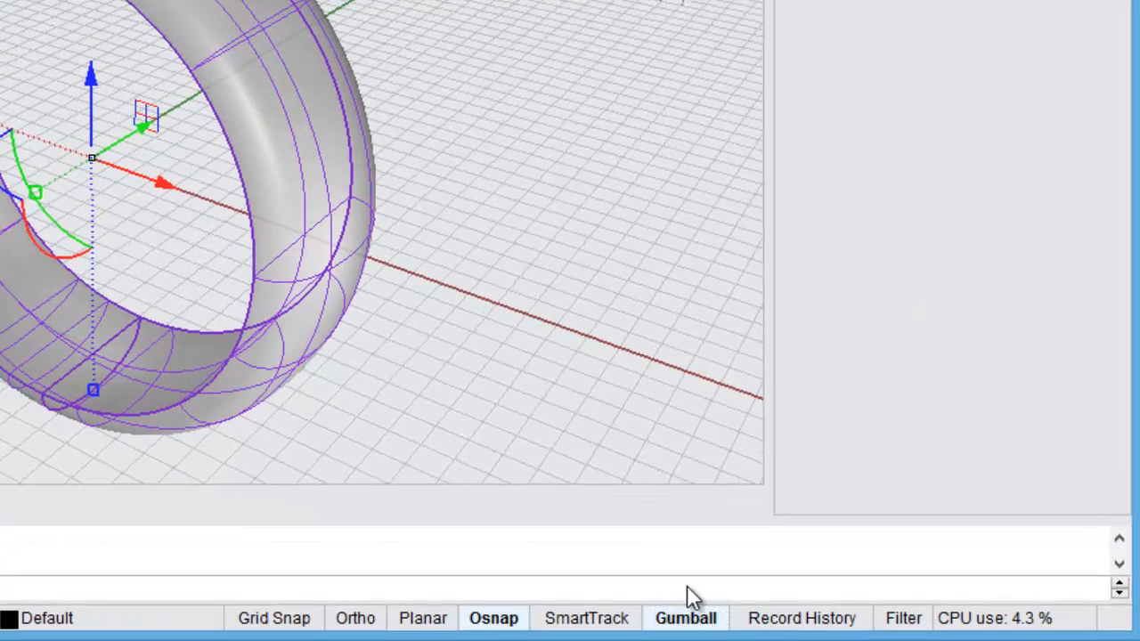
left_click(685, 618)
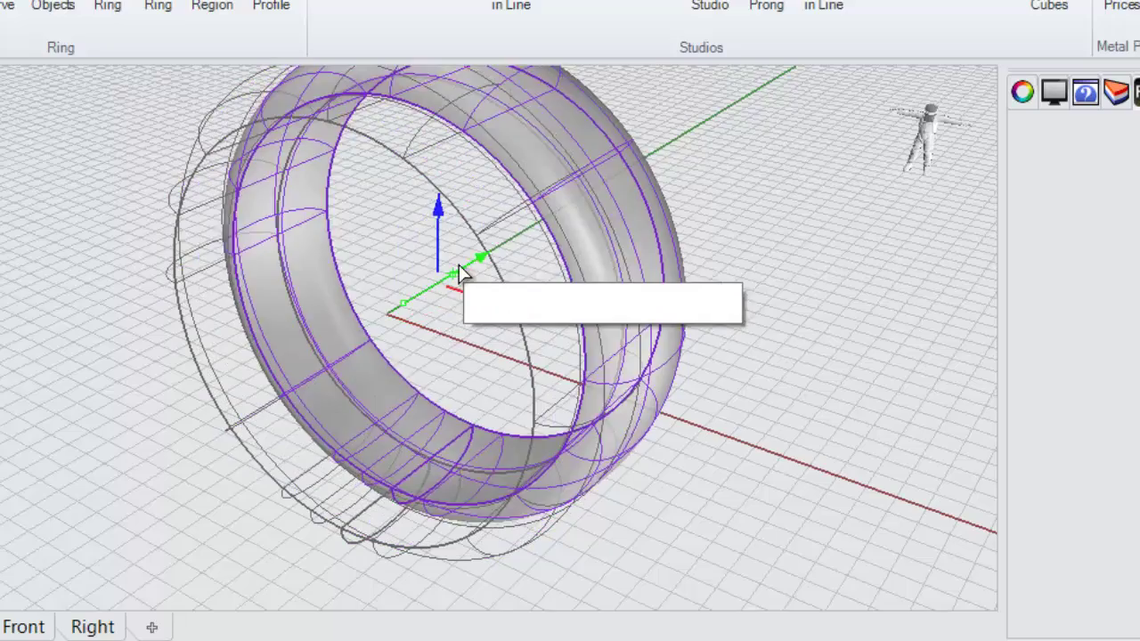
left_click_drag(481, 259, 632, 174)
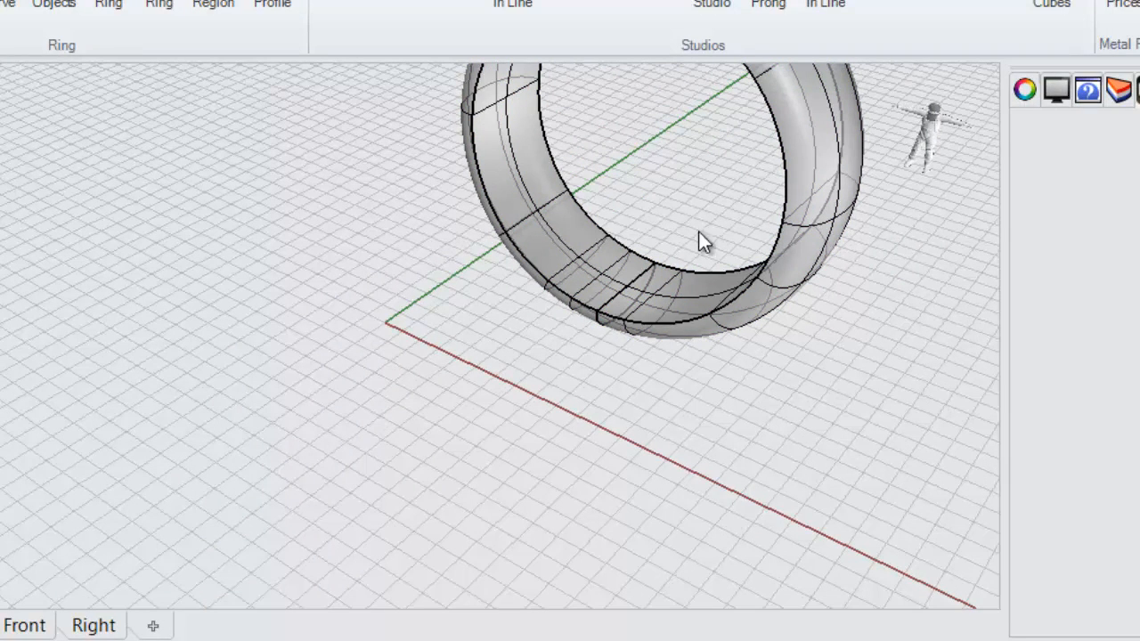
mouse_move(608, 300)
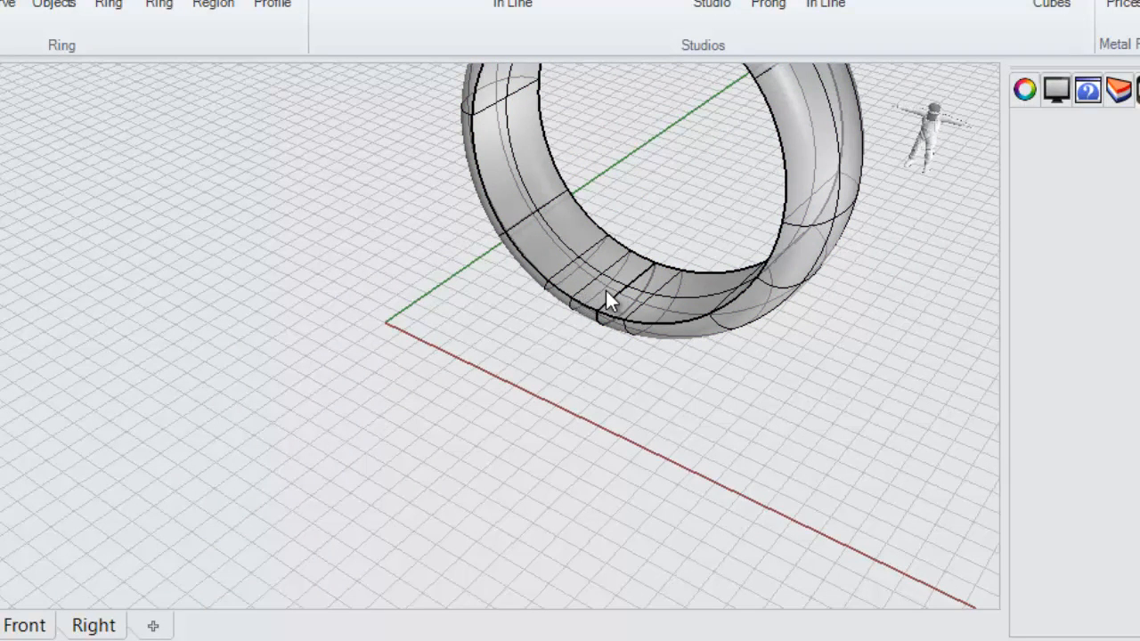
left_click(610, 298)
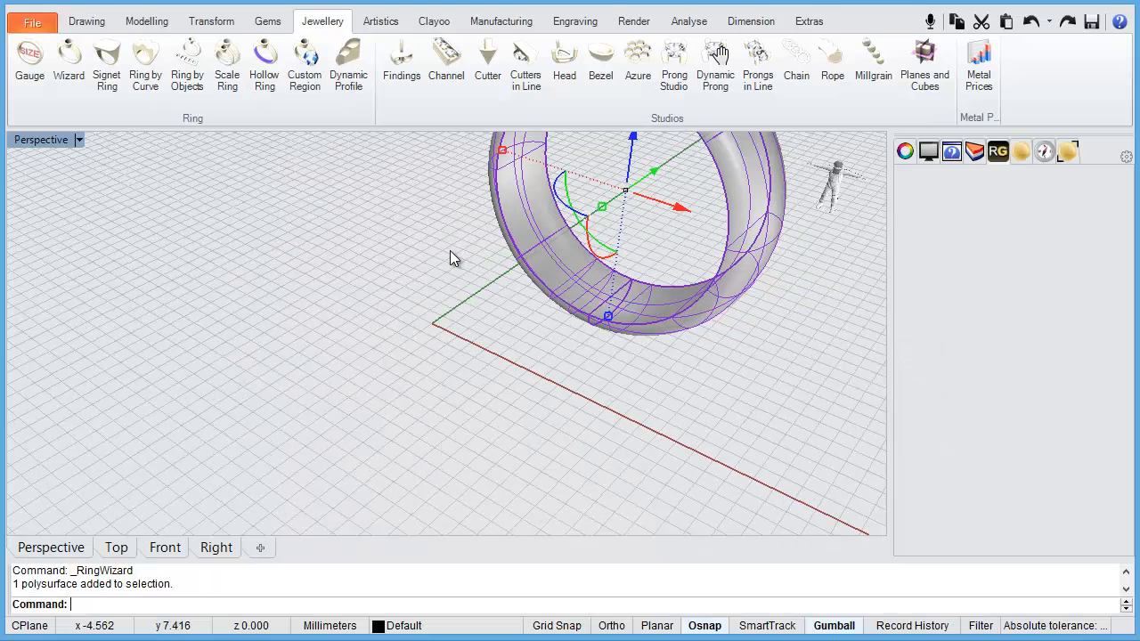
mouse_move(723, 306)
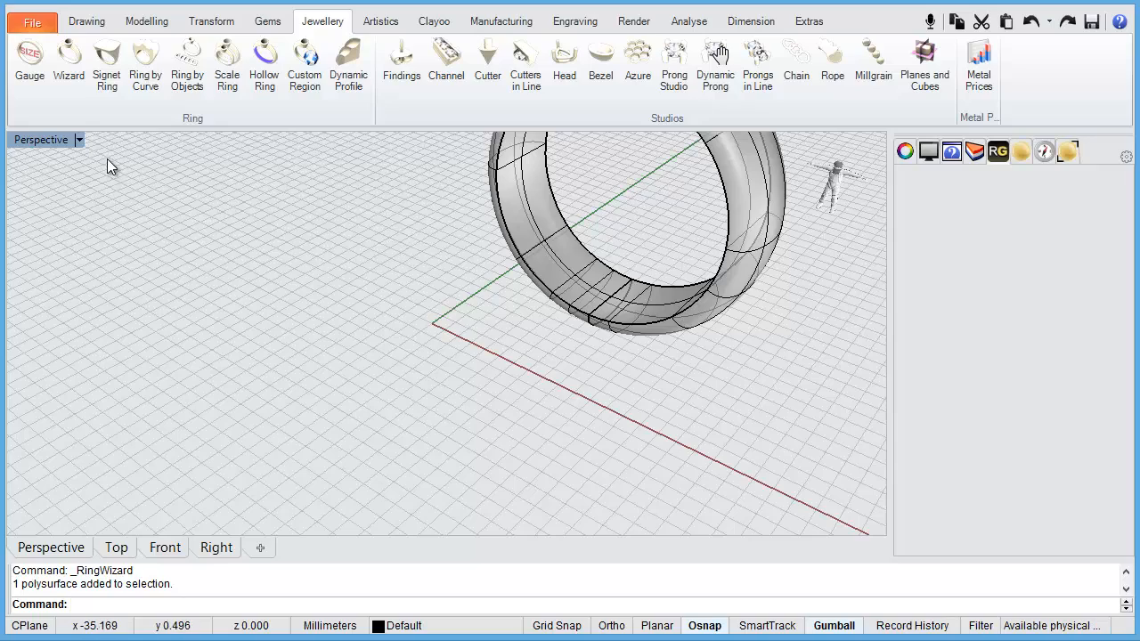
- Start a second band at UK size U (19.90 mm) with channelled profile 011
left_click(66, 55)
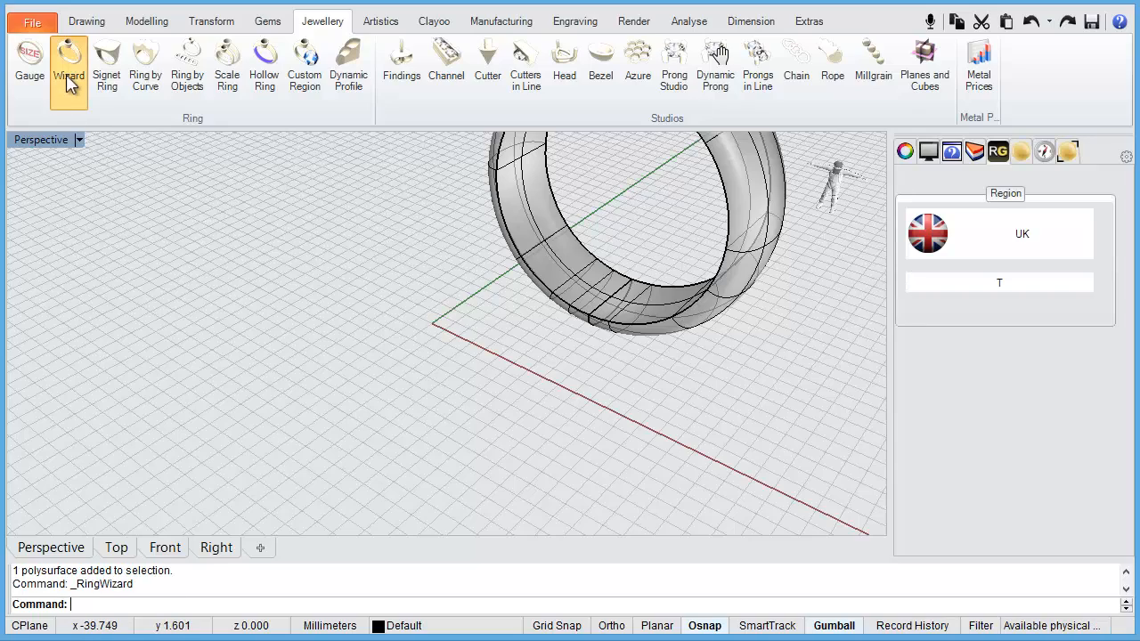
left_click(68, 58)
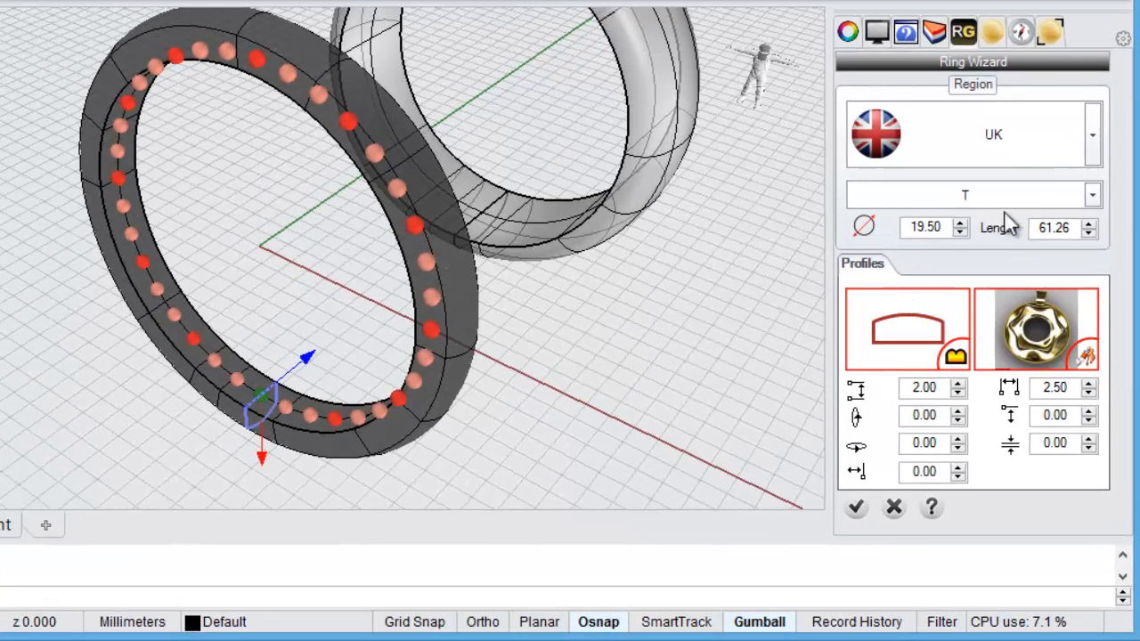
left_click(1092, 195)
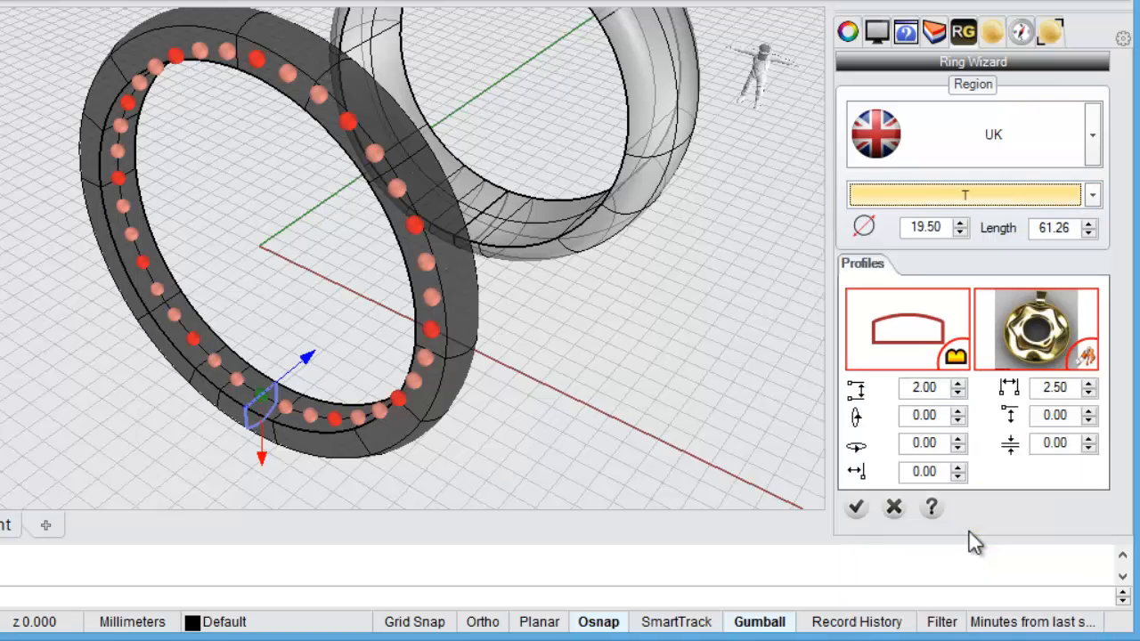
left_click(1089, 190)
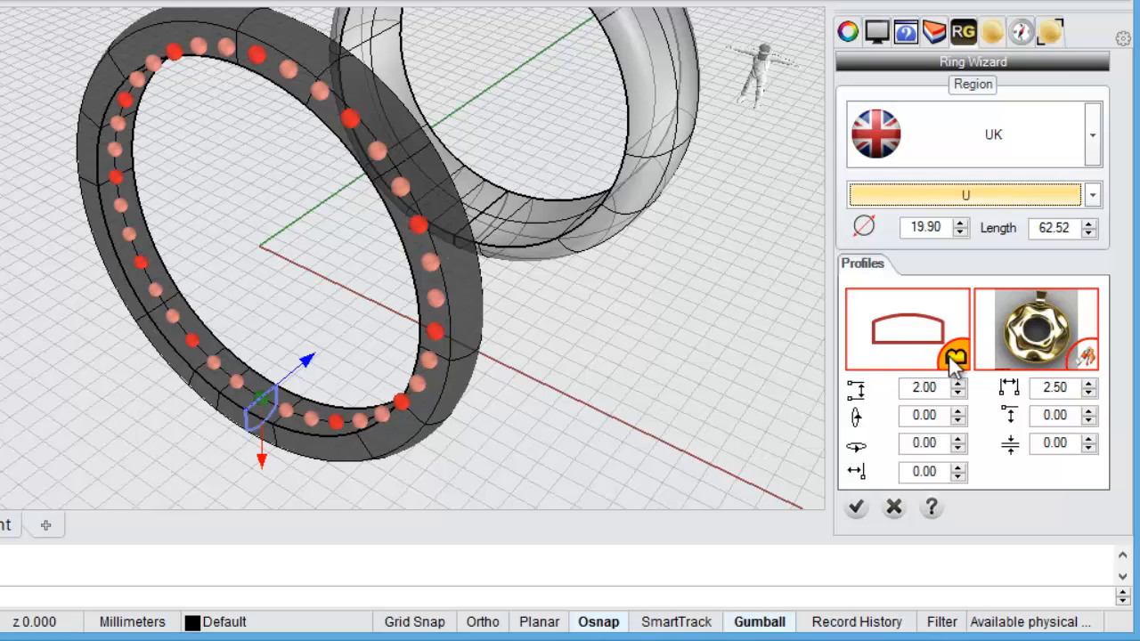
mouse_move(953, 369)
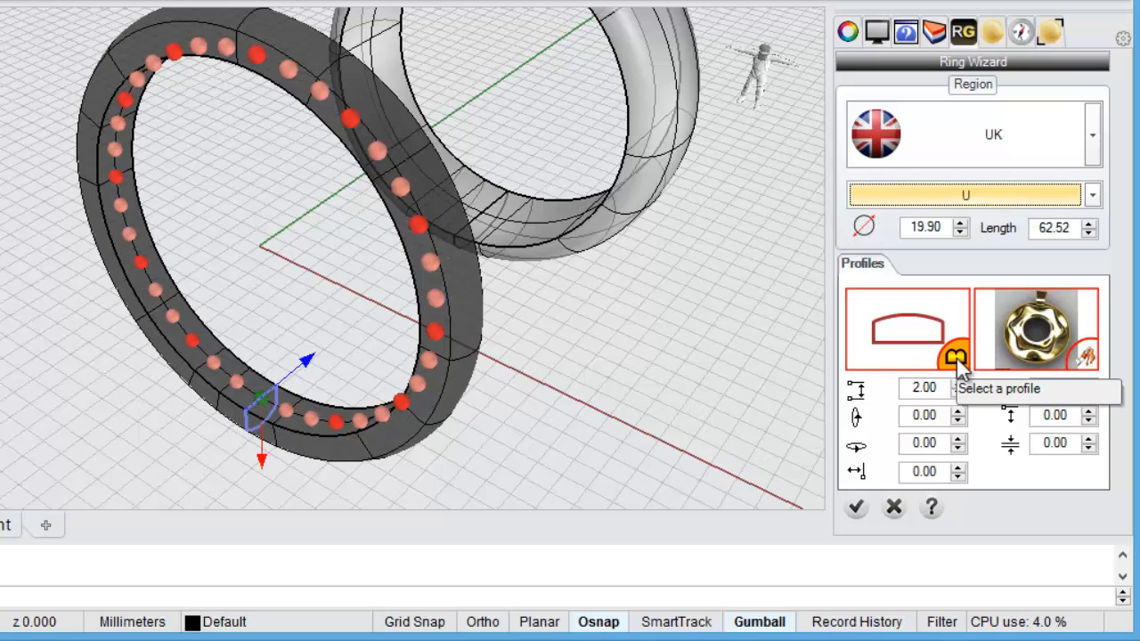
left_click(949, 356)
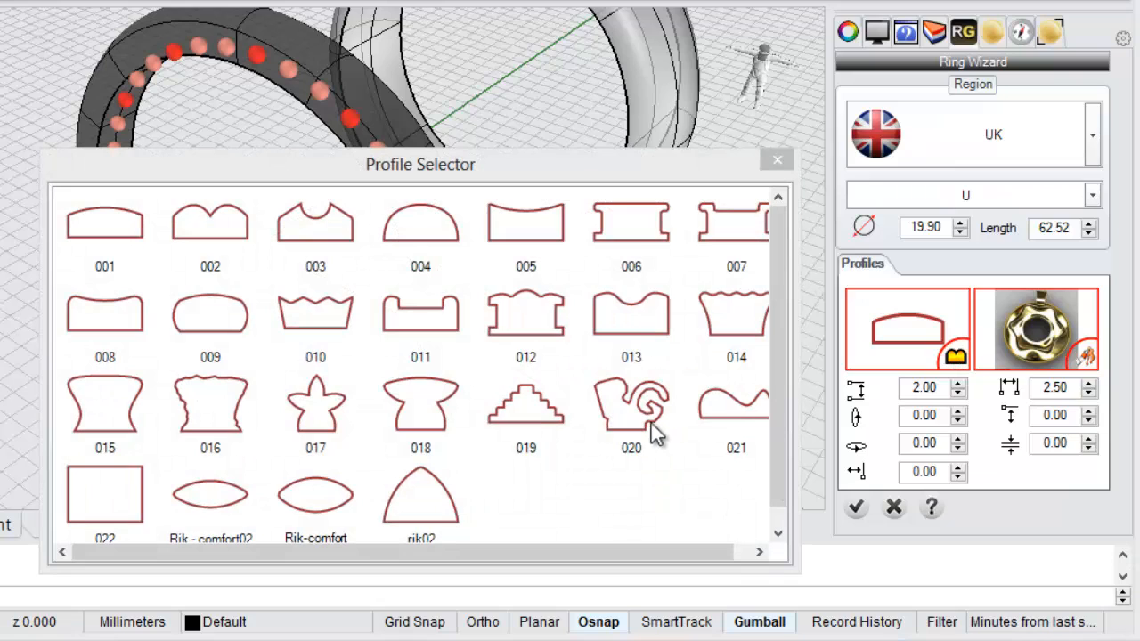
mouse_move(444, 365)
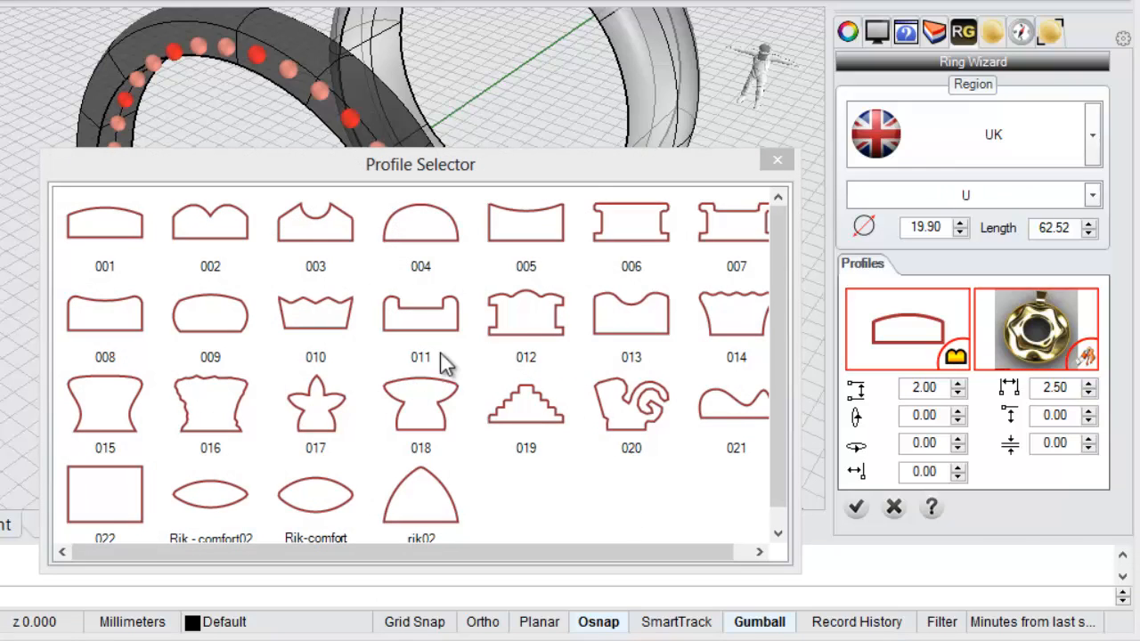
mouse_move(429, 345)
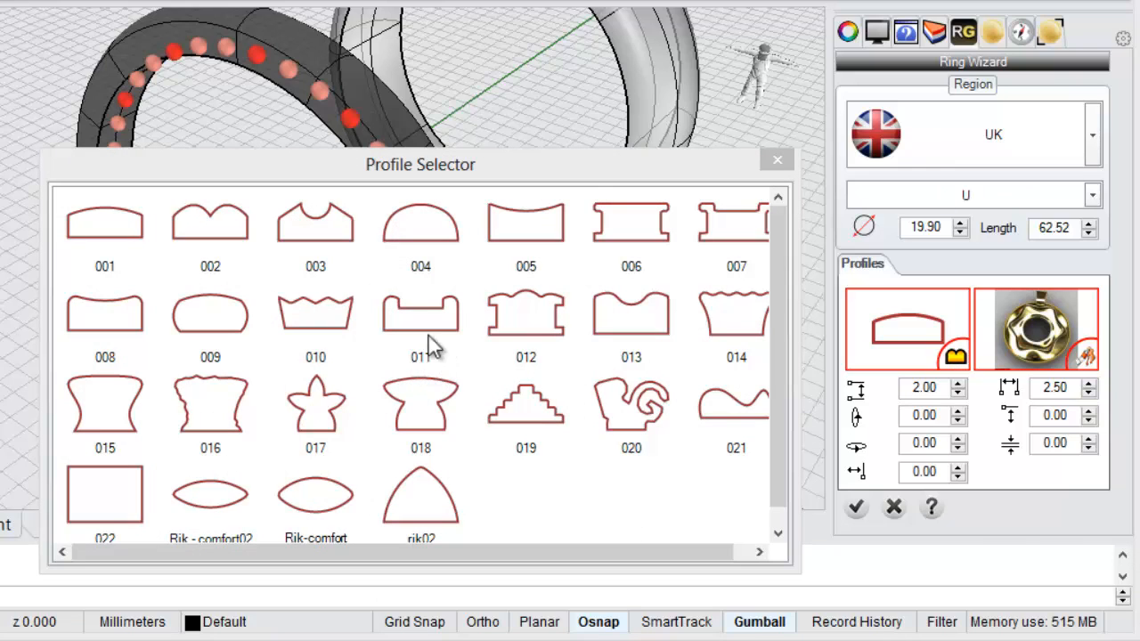
left_click(420, 321)
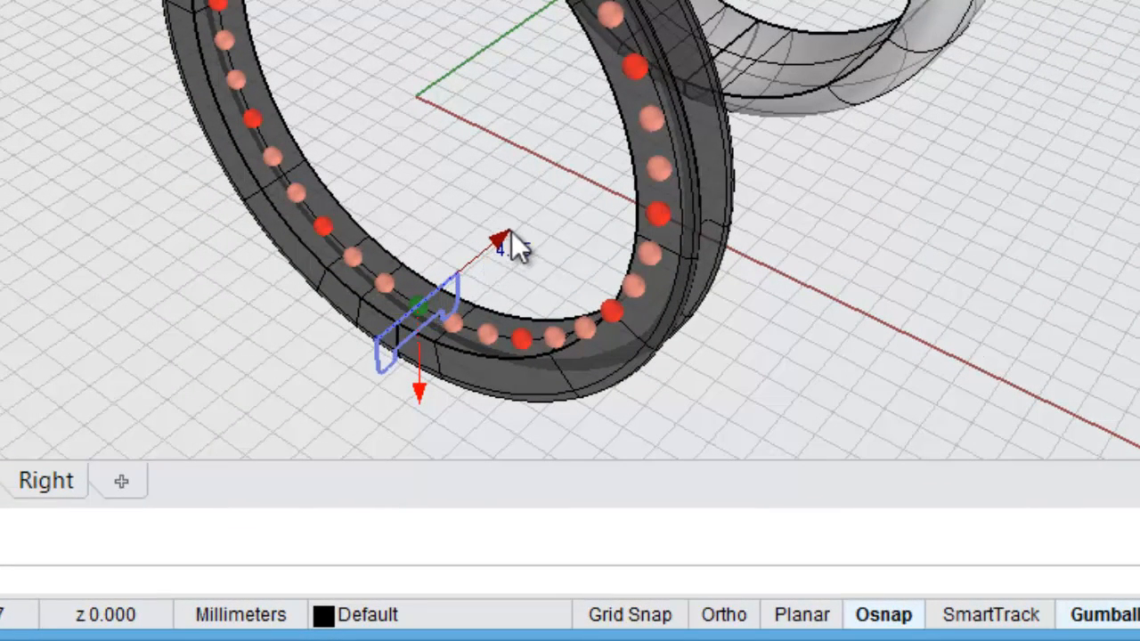
- Give the channelled profile 2.00 mm thickness and 7.00 mm width, then accept
left_click_drag(499, 233, 512, 247)
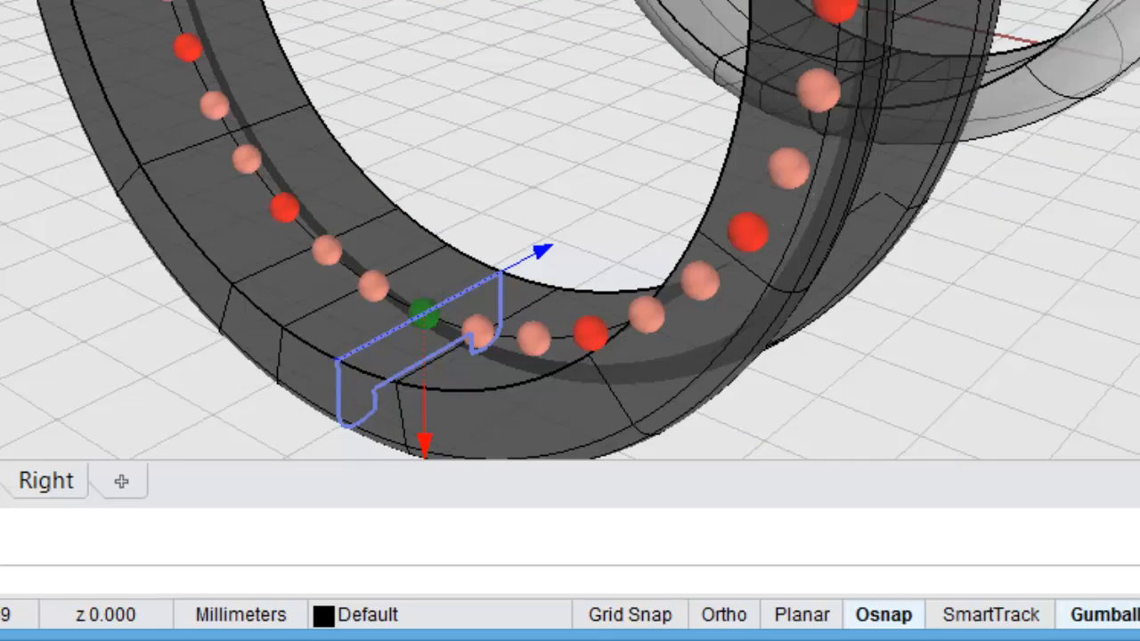
mouse_move(536, 267)
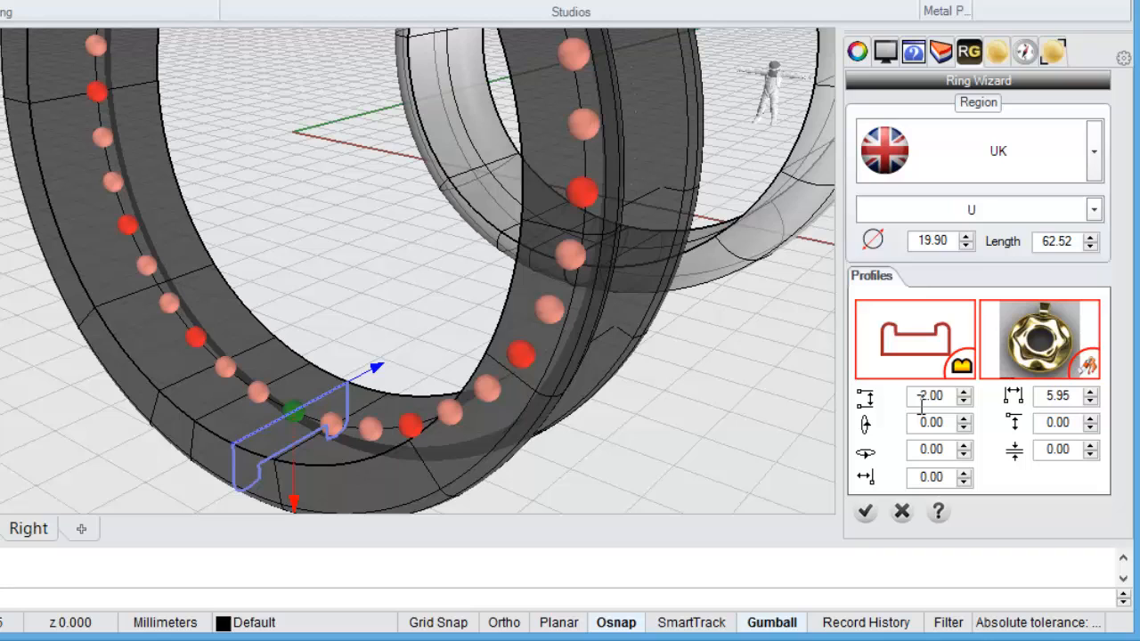
type("2.00")
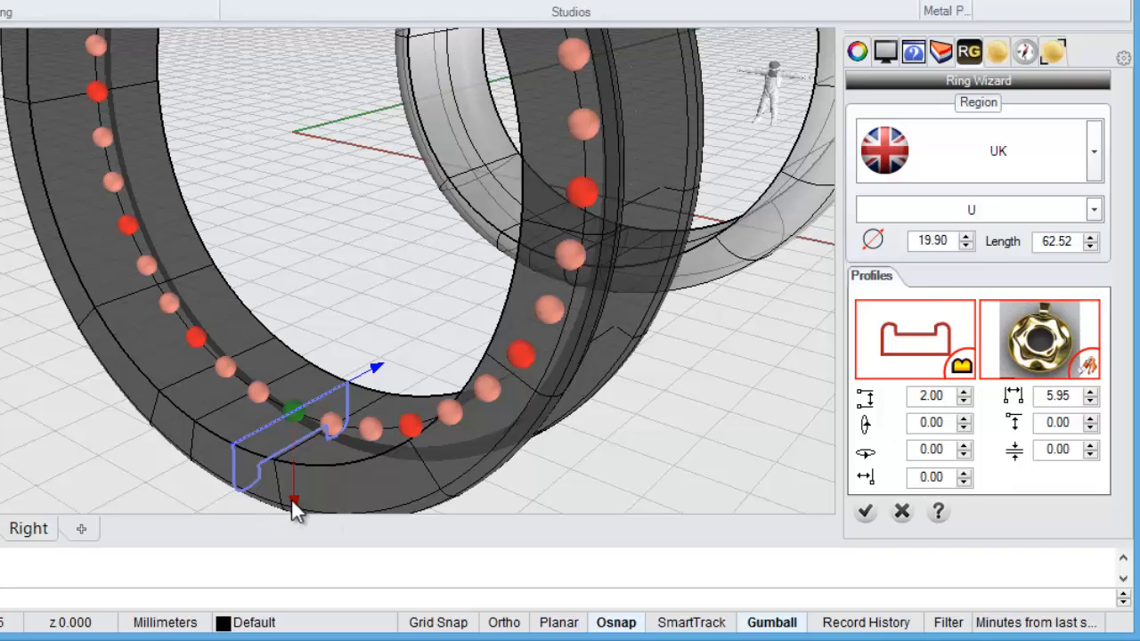
left_click(292, 498)
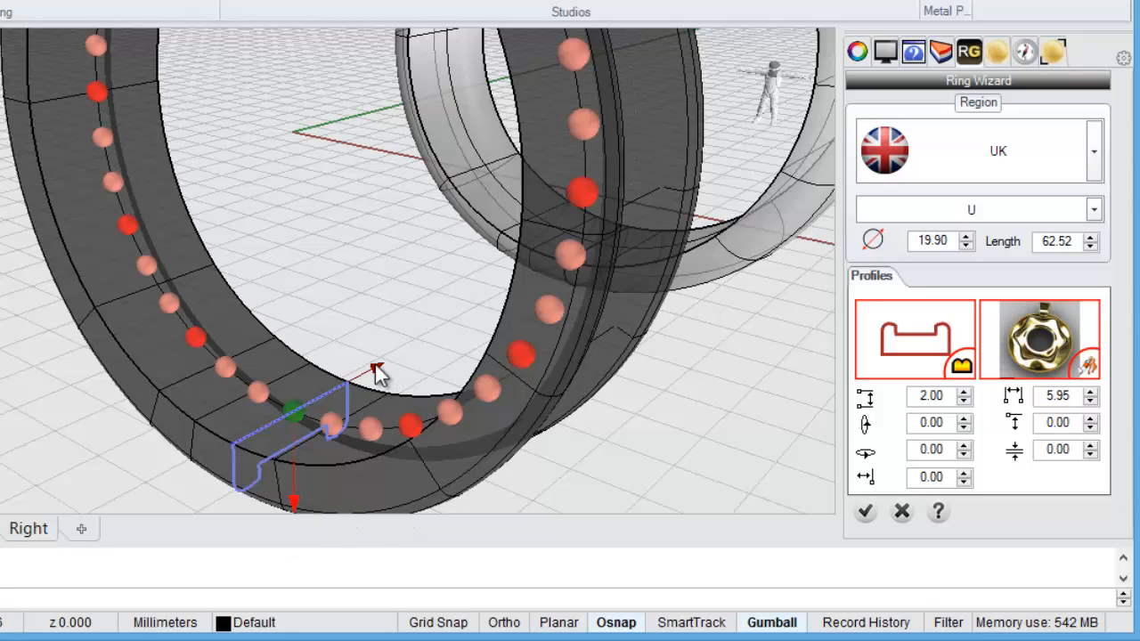
left_click(376, 370)
type("7")
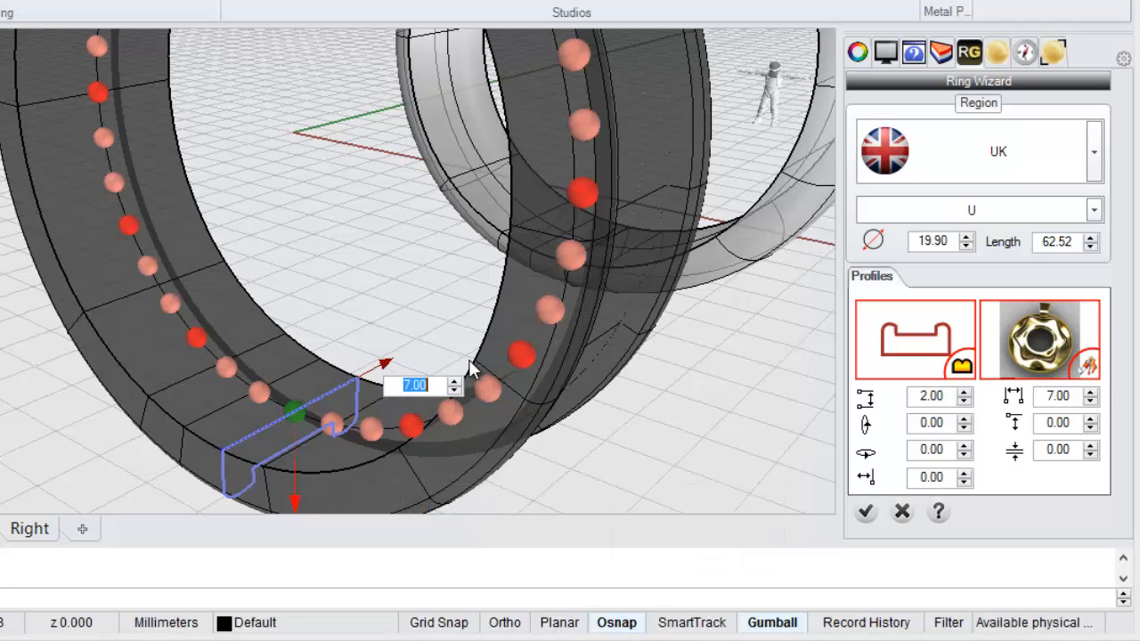
mouse_move(756, 496)
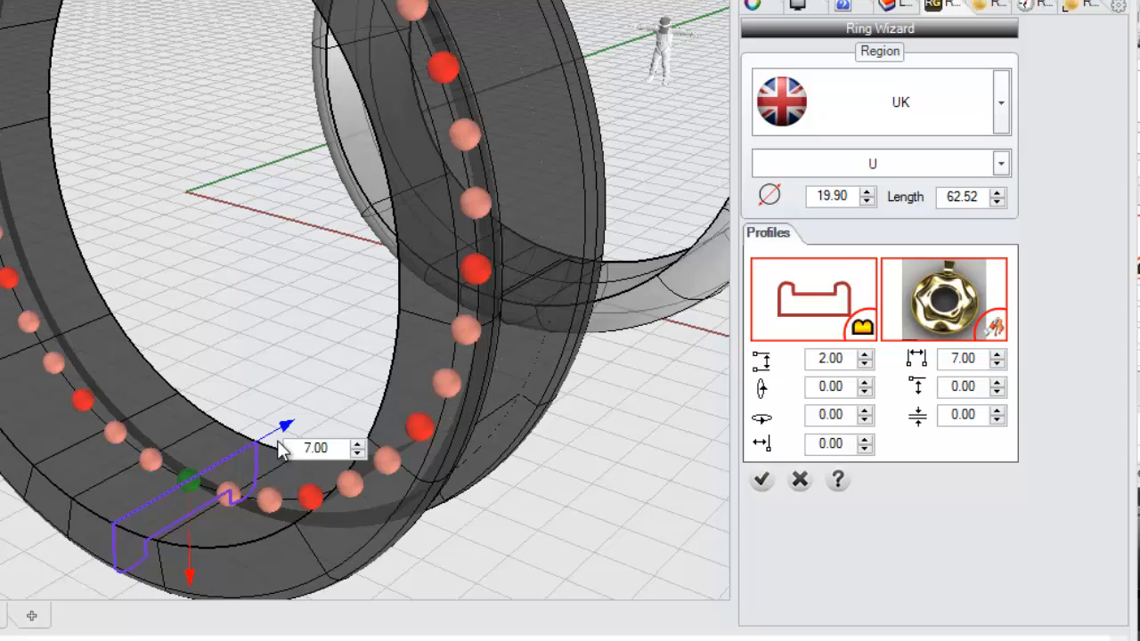
mouse_move(298, 393)
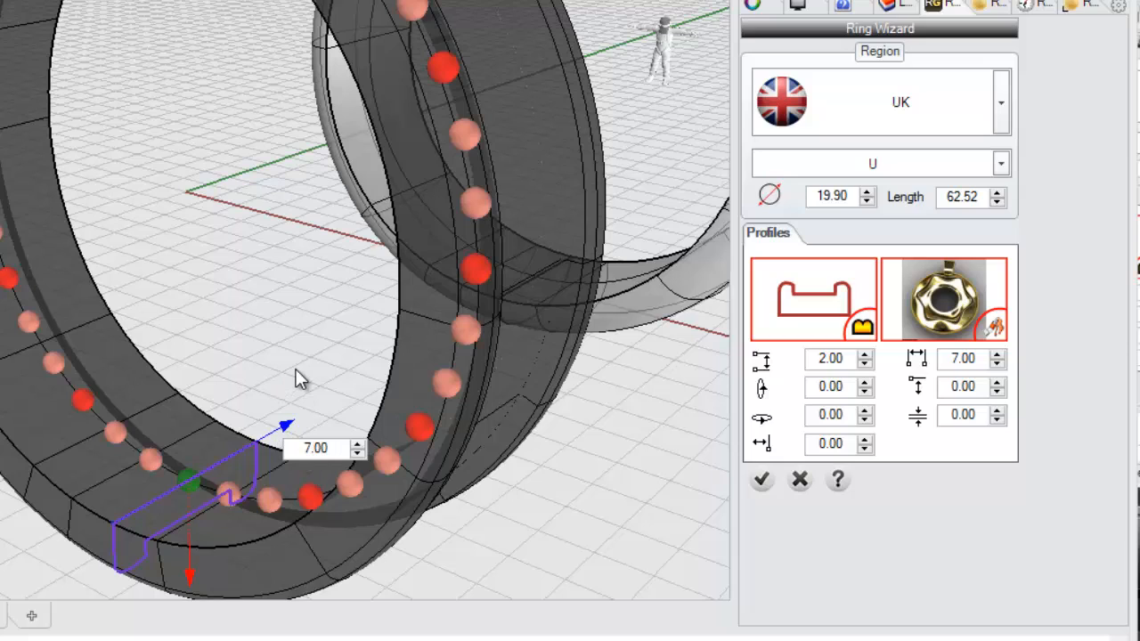
mouse_move(276, 361)
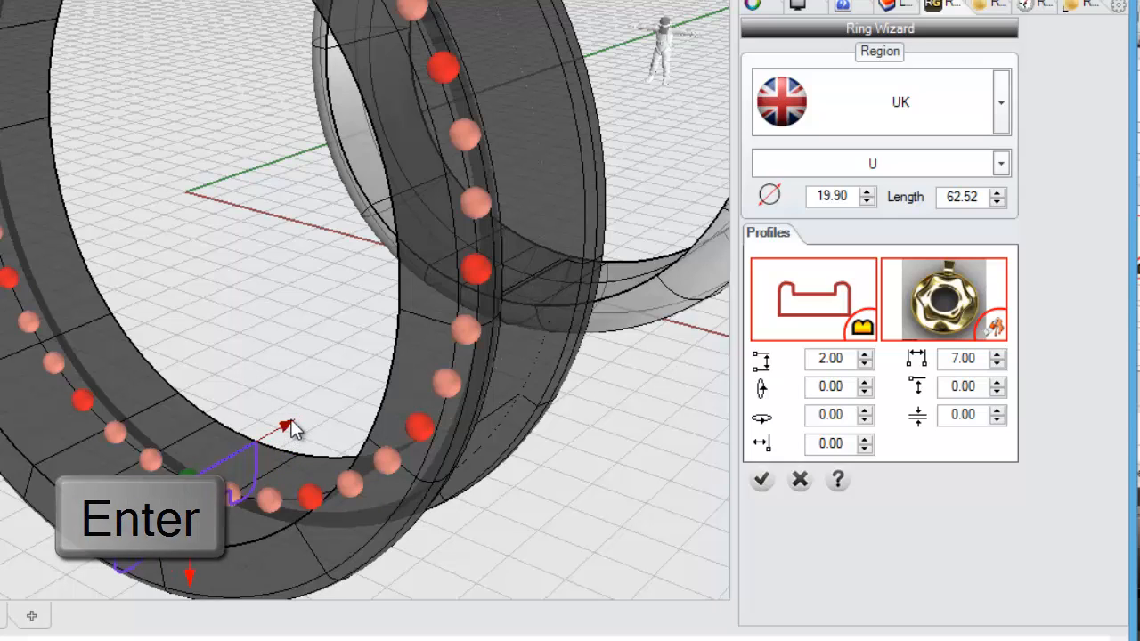
key("Enter")
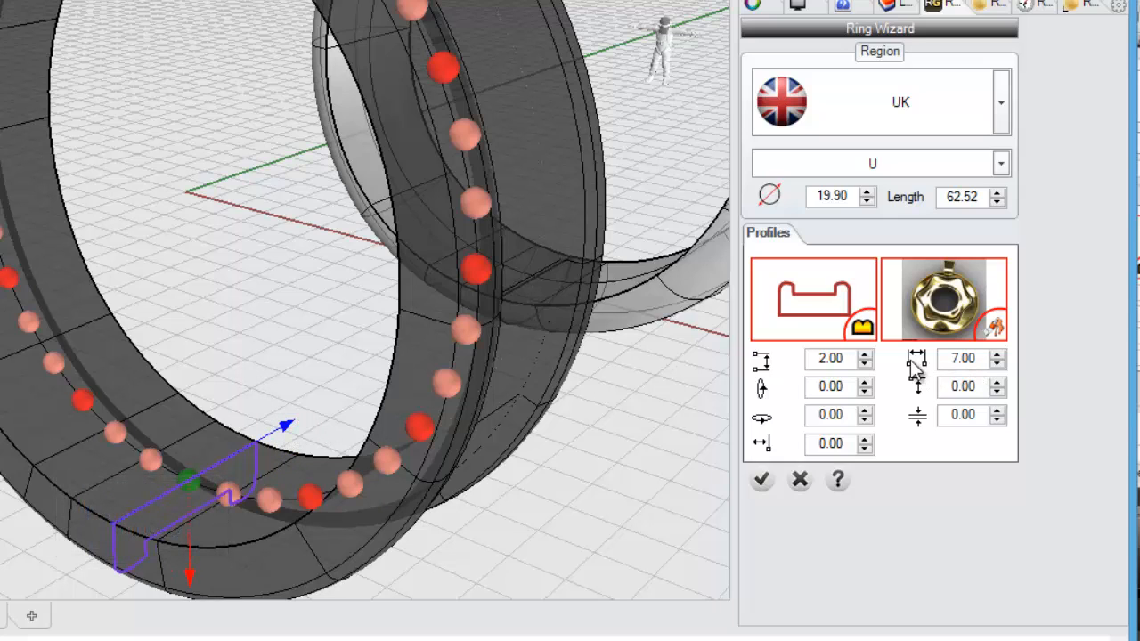
mouse_move(939, 350)
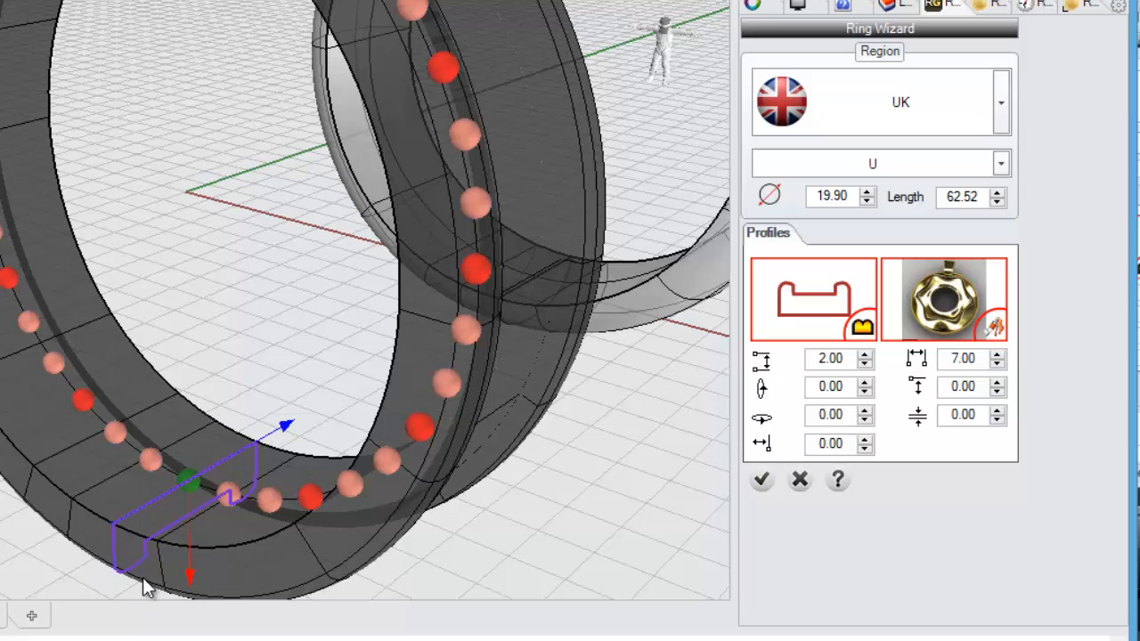
mouse_move(594, 456)
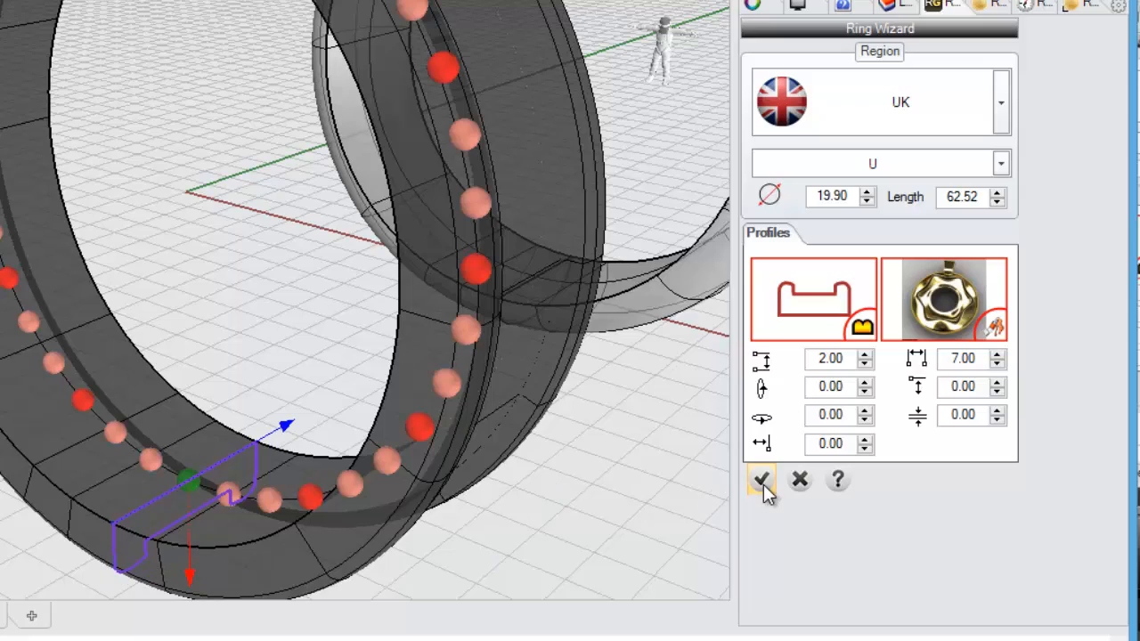
left_click(758, 481)
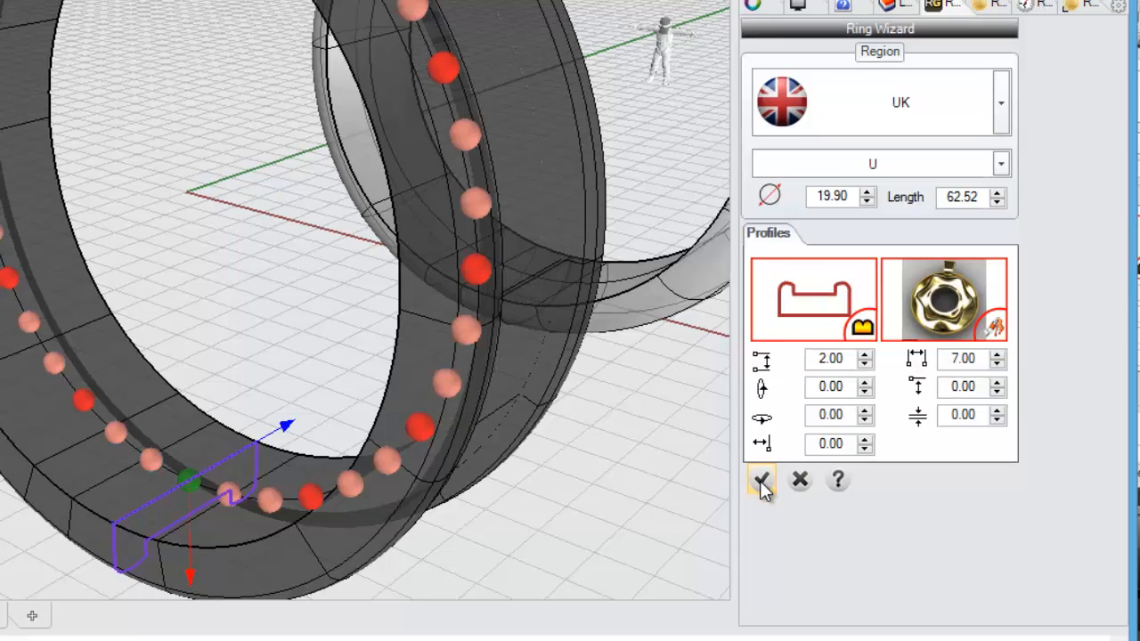
- Finish the wizard and select the new channelled band
left_click(763, 480)
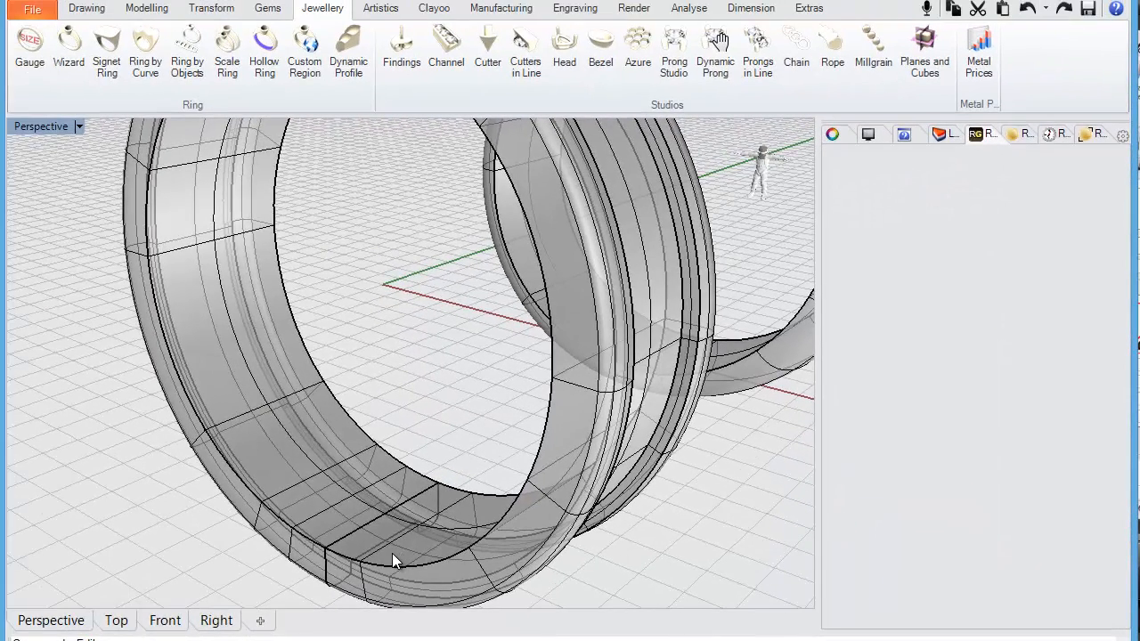
left_click(396, 561)
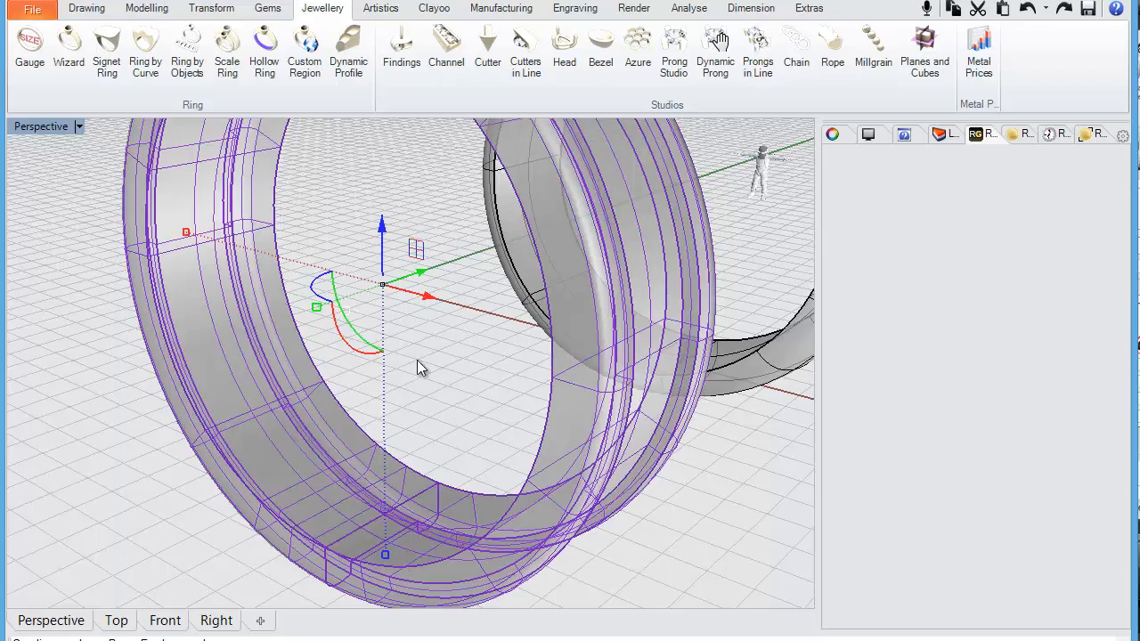
mouse_move(385, 287)
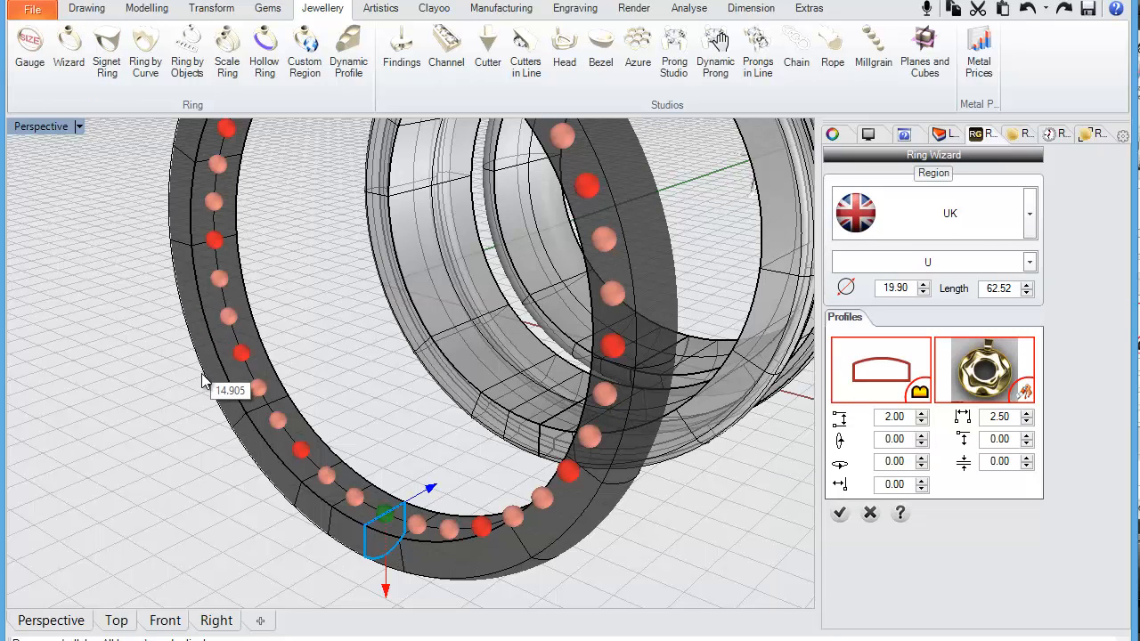
mouse_move(178, 368)
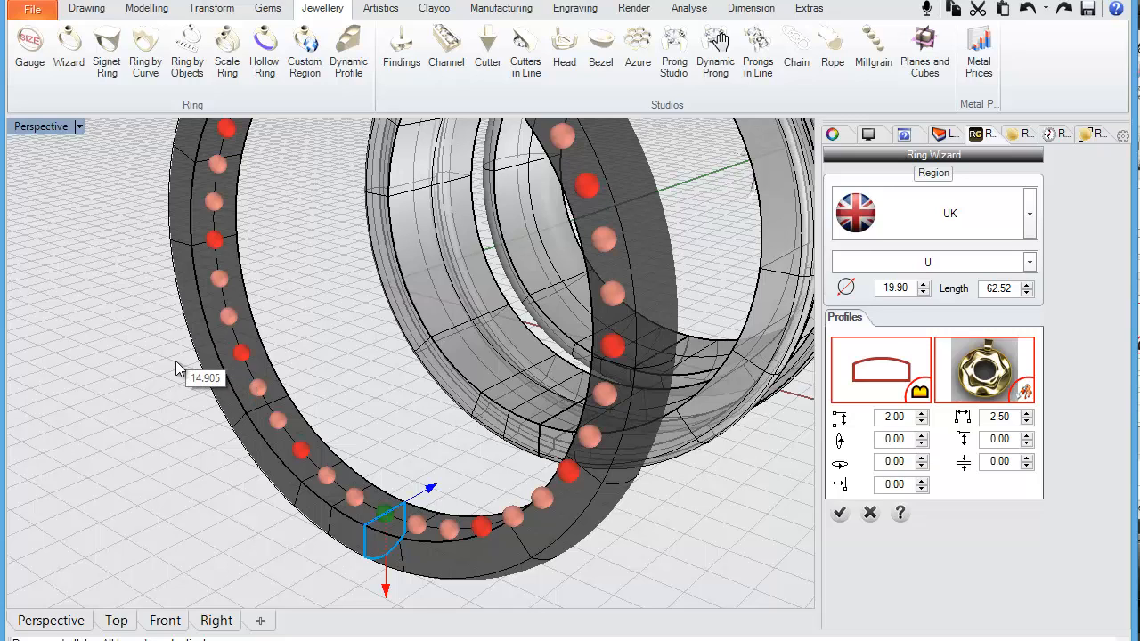
mouse_move(420, 584)
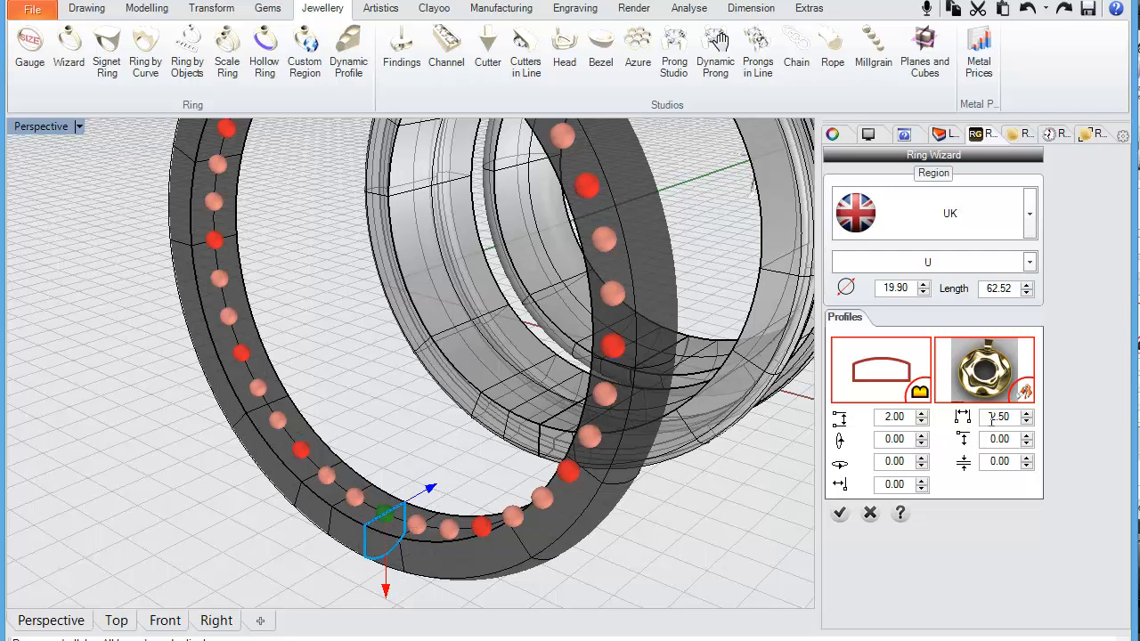
- Set the third domed band's width to 7.00 mm at size U
left_click(999, 416)
type("7")
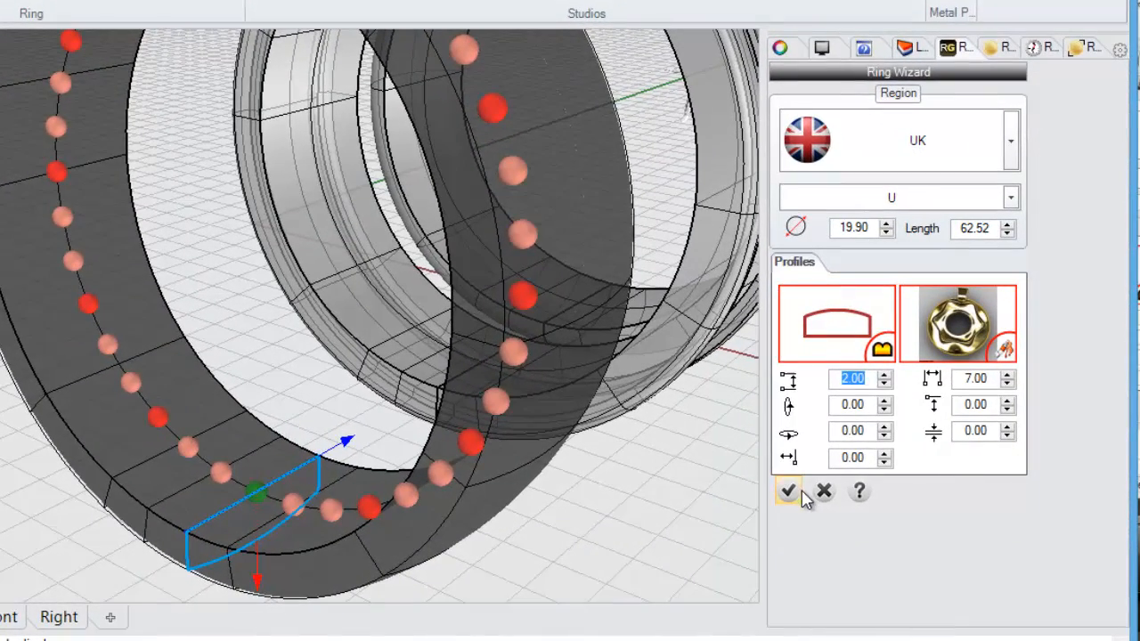
mouse_move(962, 472)
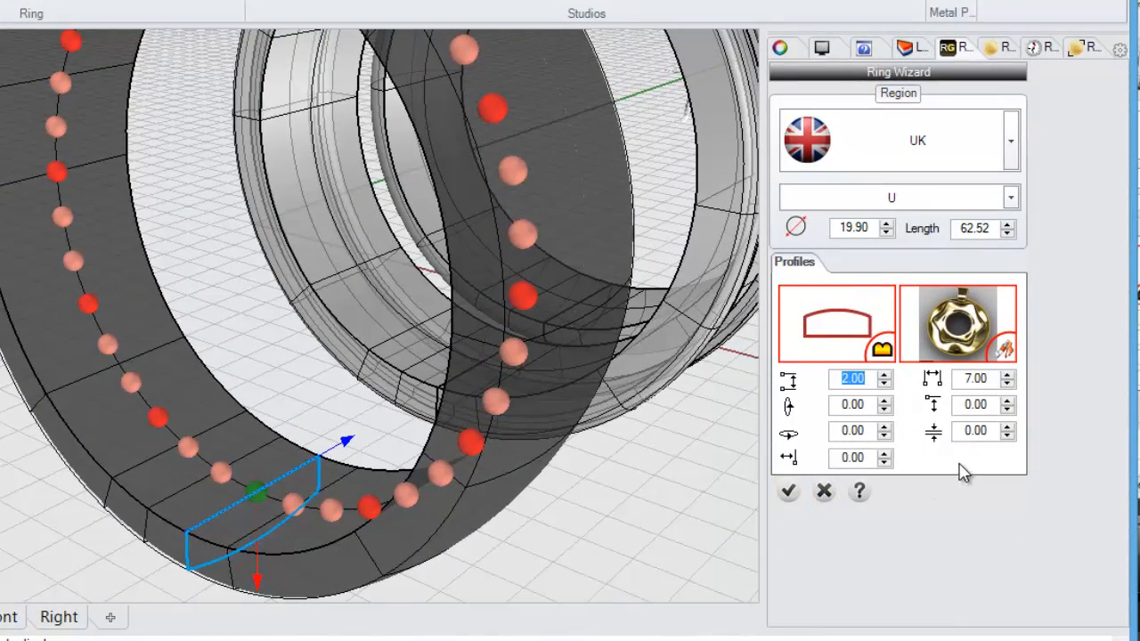
mouse_move(362, 484)
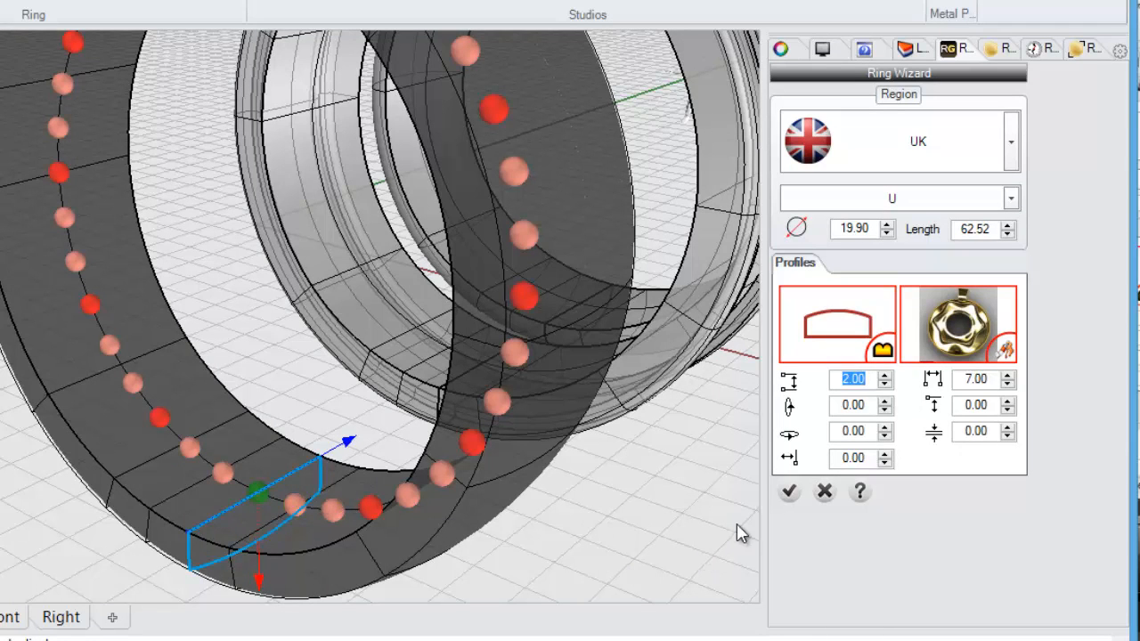
- Raise the third band's inner step from 0.20 to 1.00 and create the ring
left_click(1009, 428)
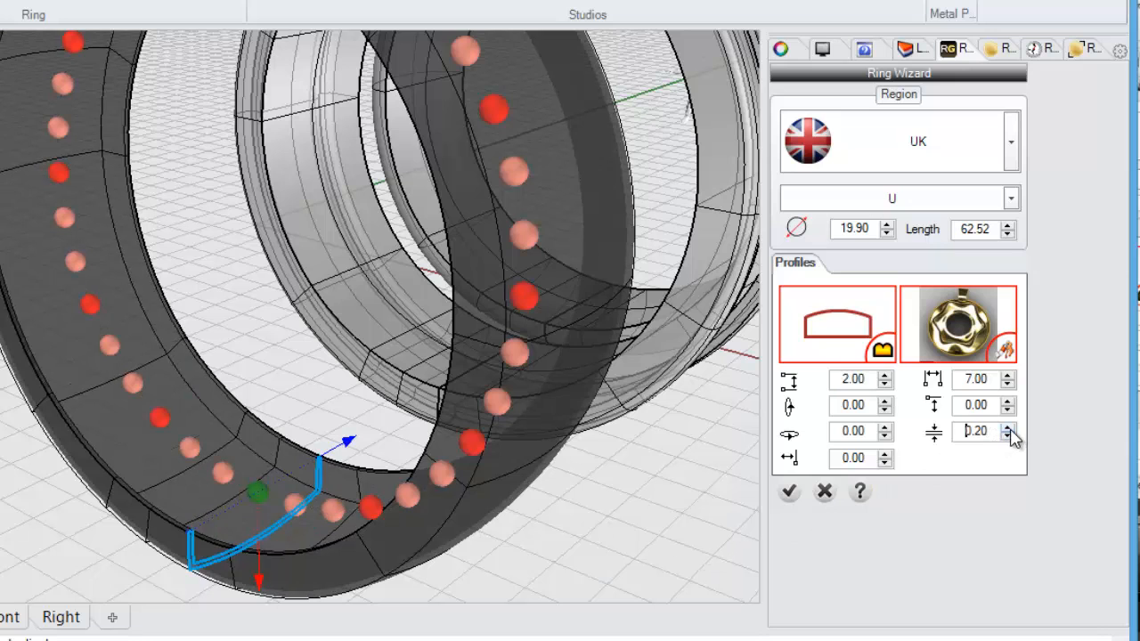
left_click(1009, 425)
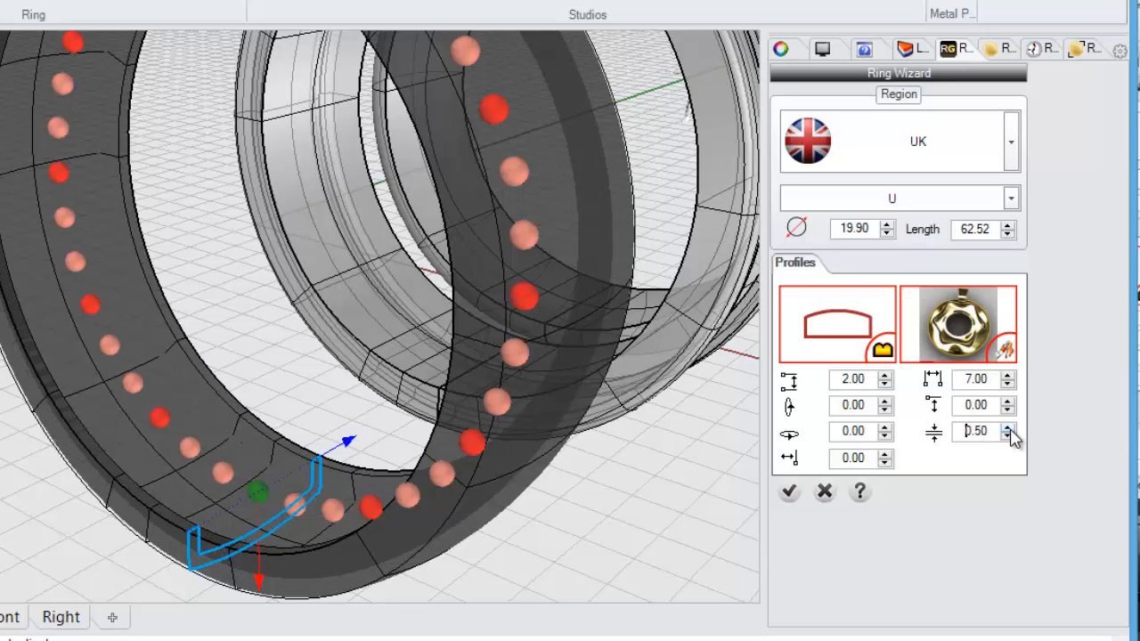
left_click(1007, 425)
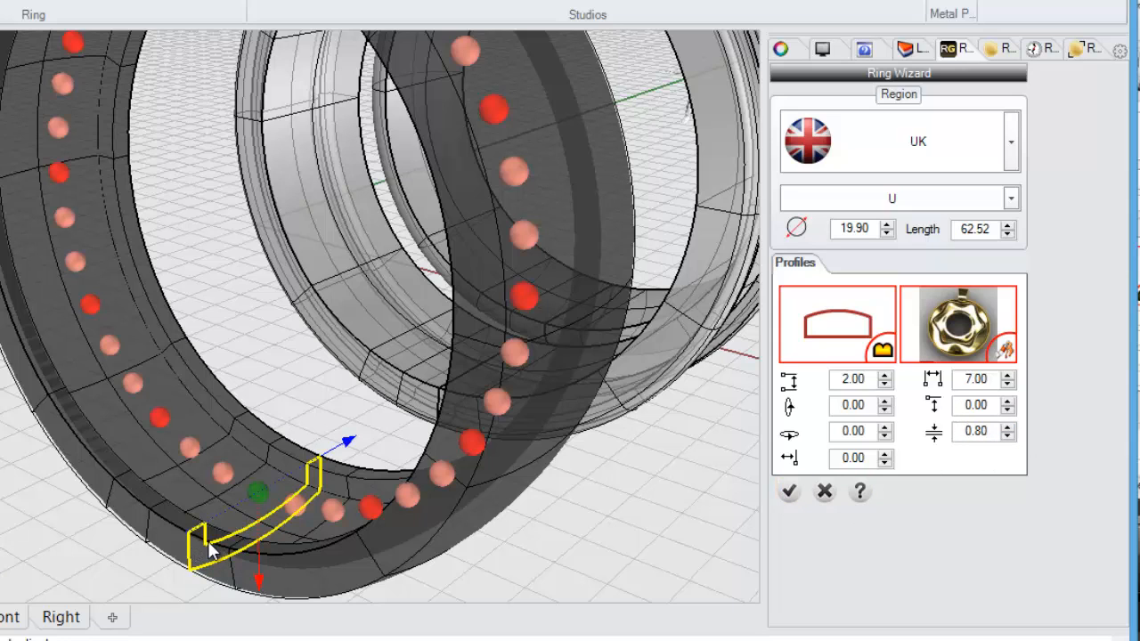
mouse_move(279, 540)
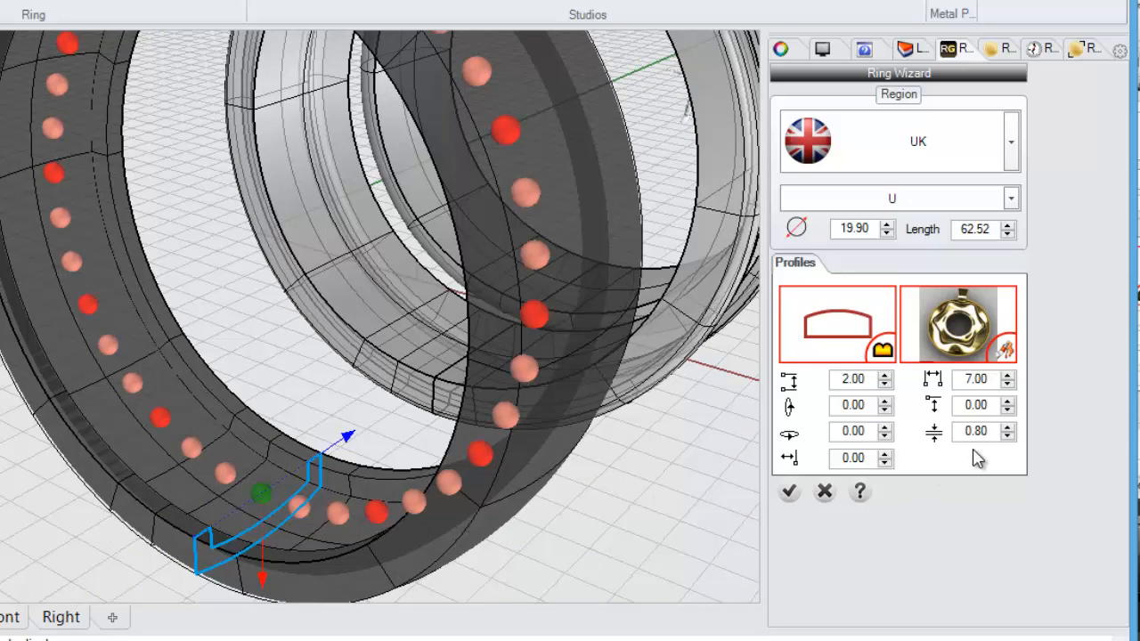
left_click(1008, 426)
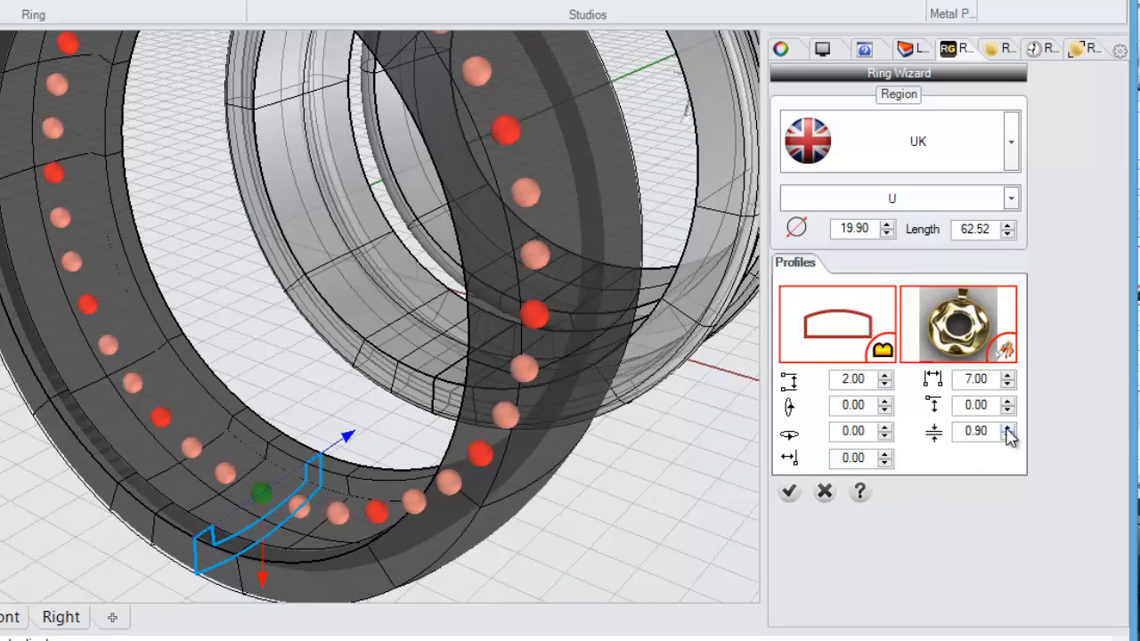
left_click(1007, 428)
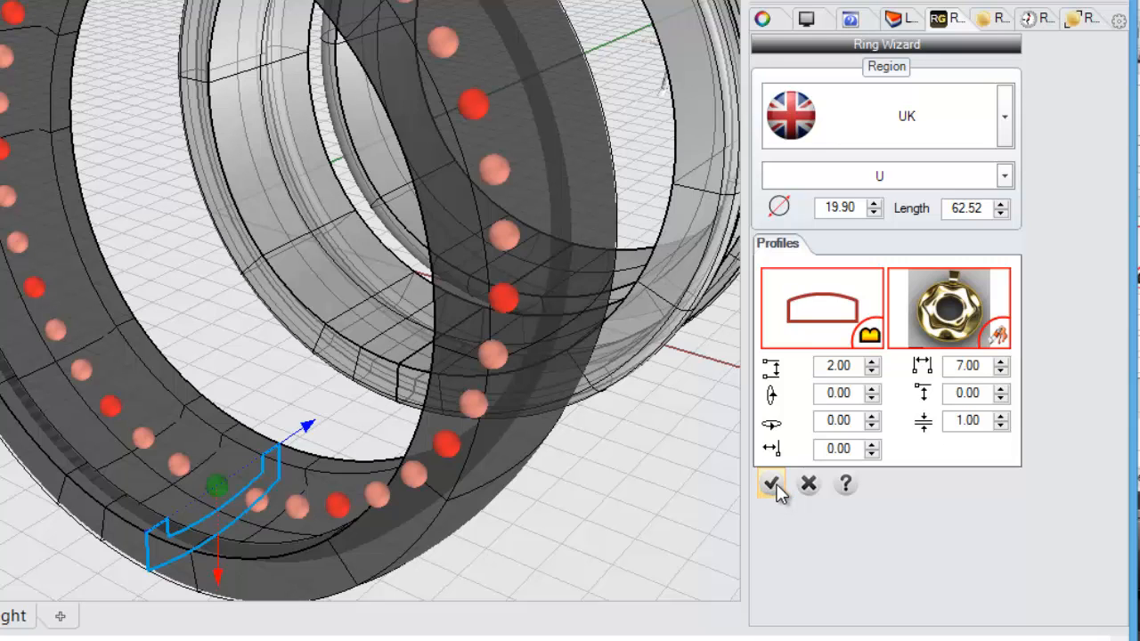
left_click(770, 485)
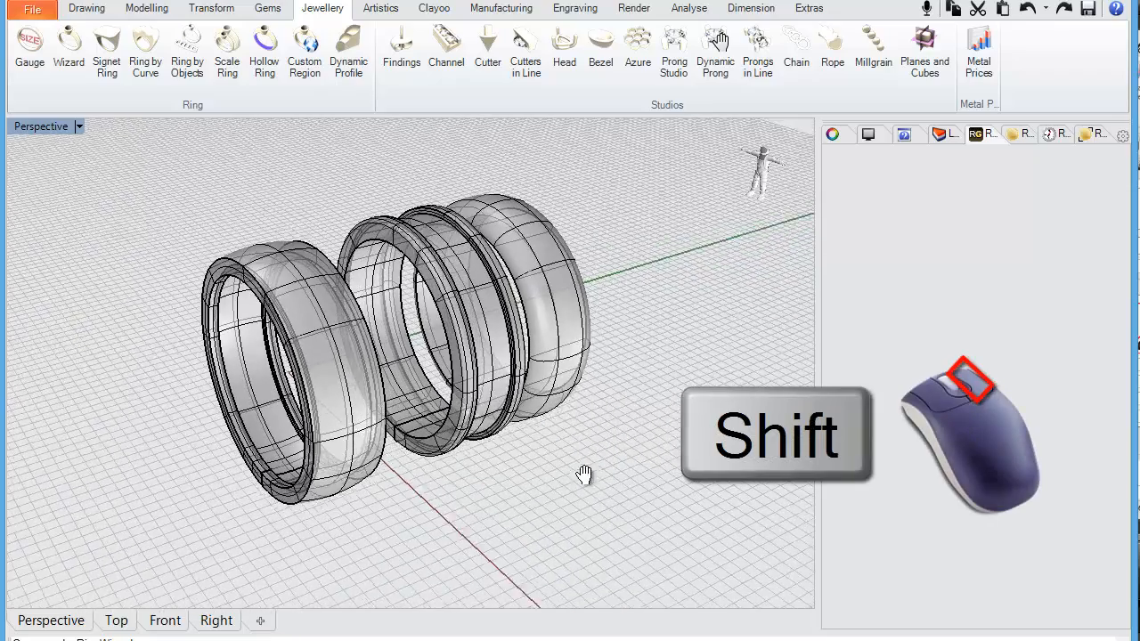
- Pan to frame all three bands and switch Perspective to Rendered display
left_click_drag(584, 472, 637, 472)
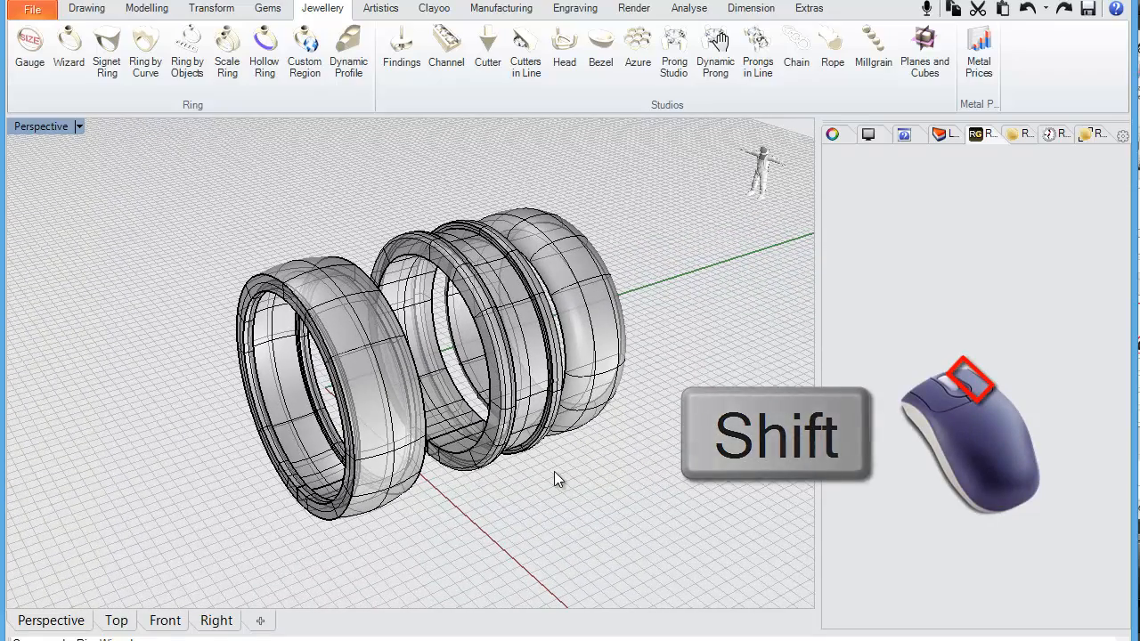
left_click(681, 190)
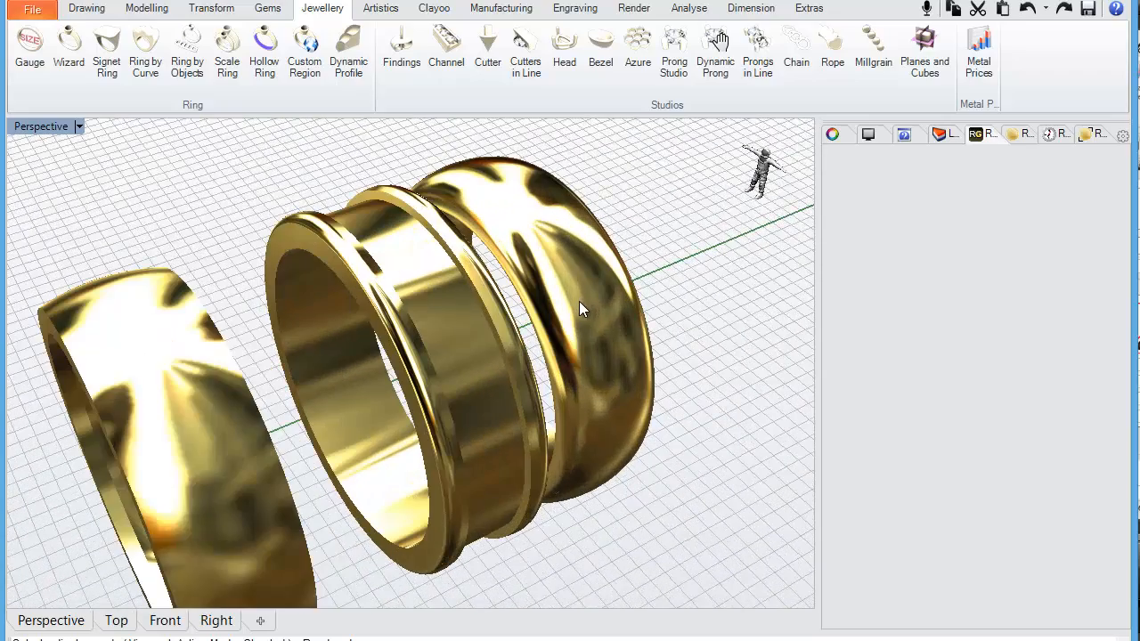
mouse_move(824, 276)
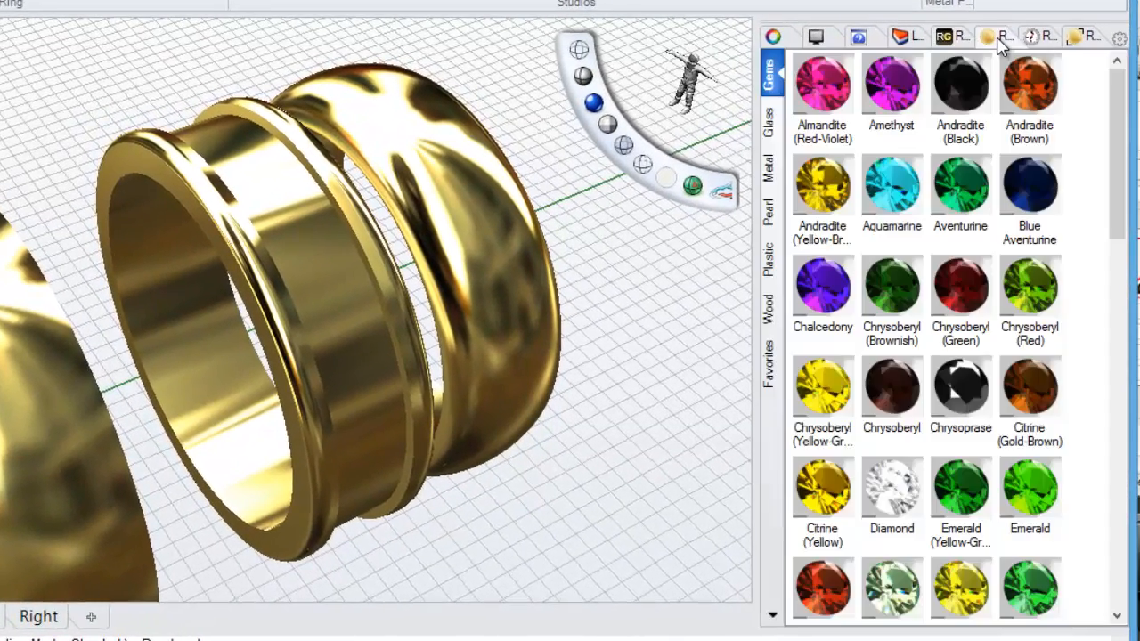
mouse_move(1004, 69)
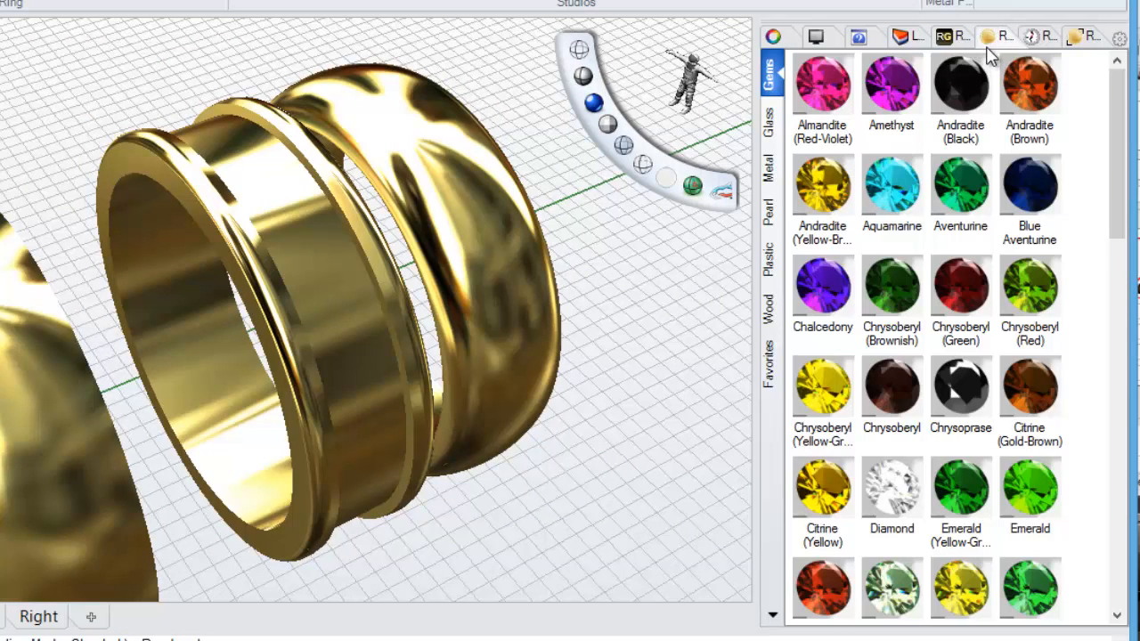
mouse_move(987, 37)
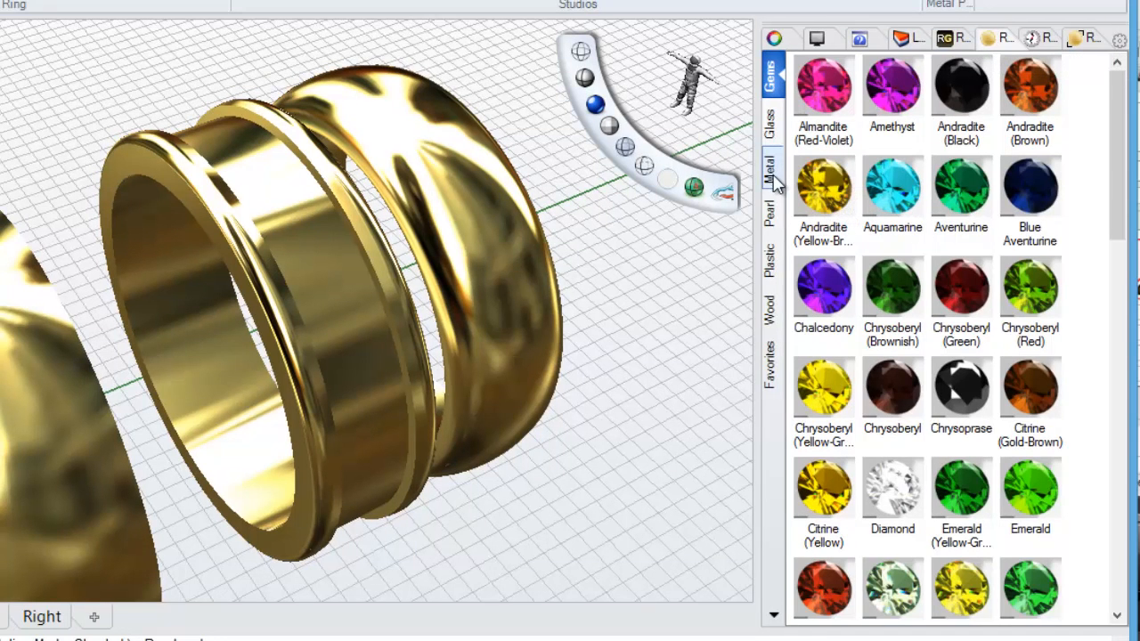
- Apply the Metal material White Gold 18k Polish to the right domed band
left_click(772, 173)
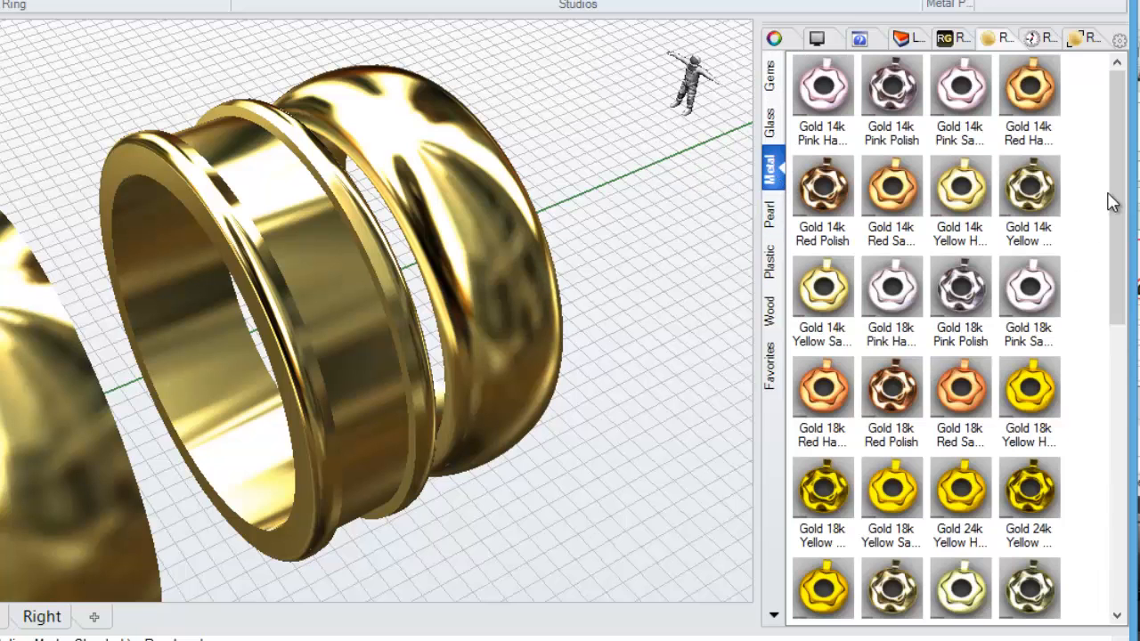
scroll("down", 3)
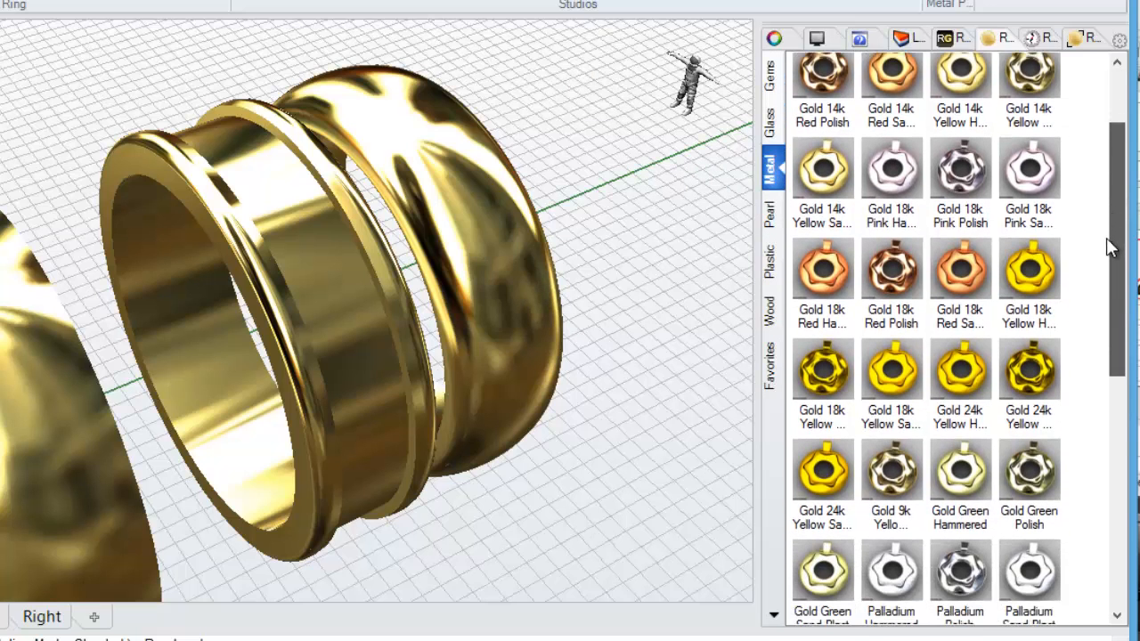
scroll("down", 3)
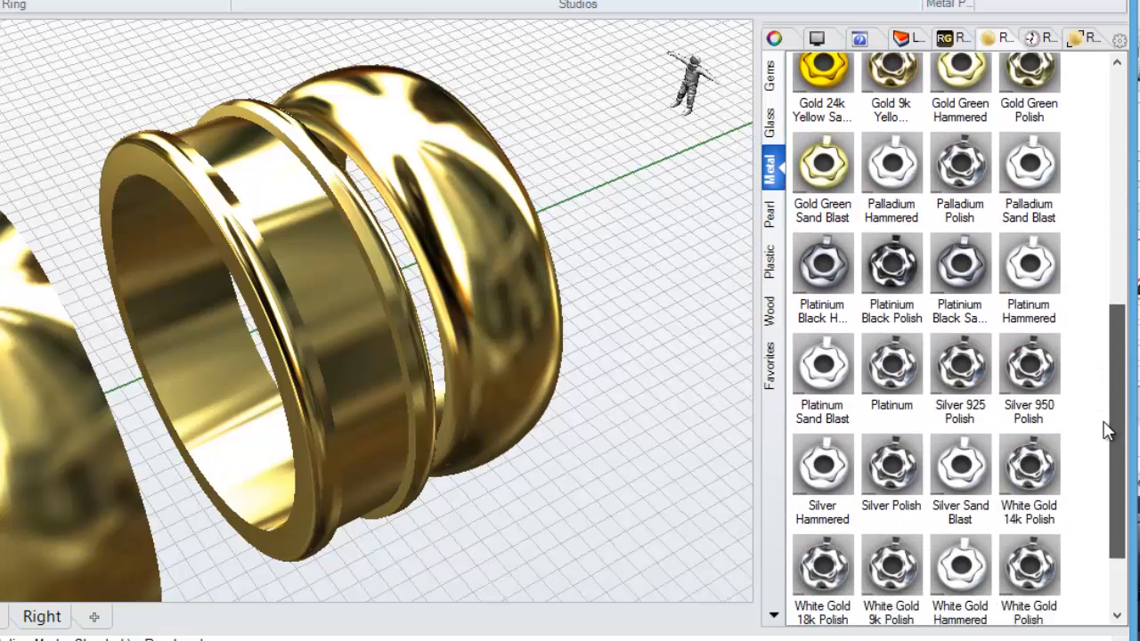
scroll("down", 3)
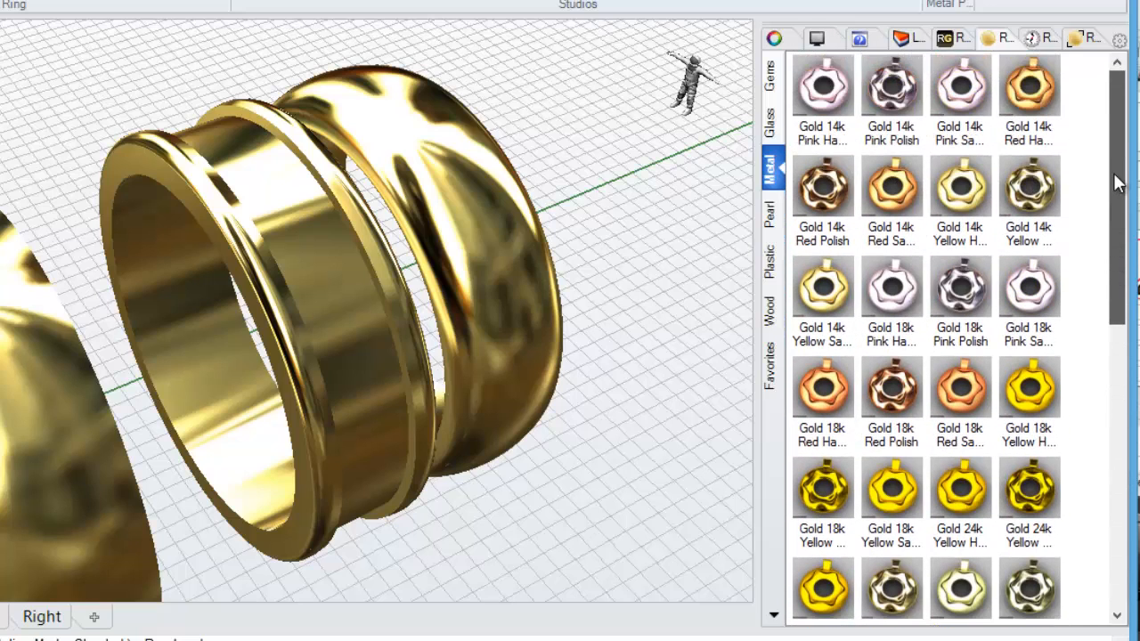
scroll("down", 3)
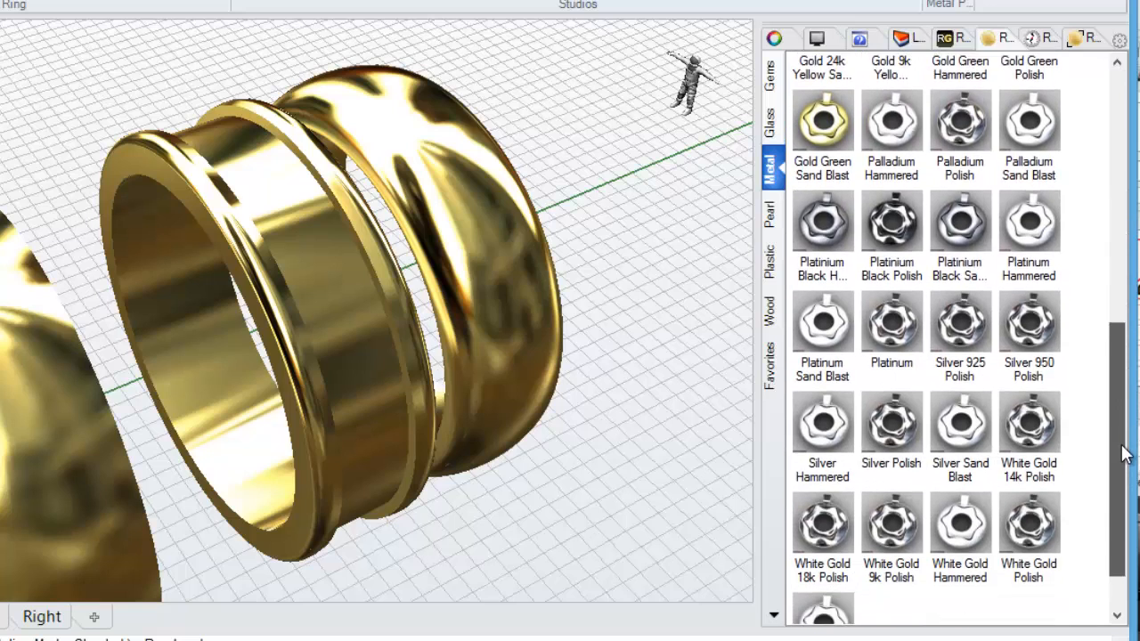
scroll("down", 3)
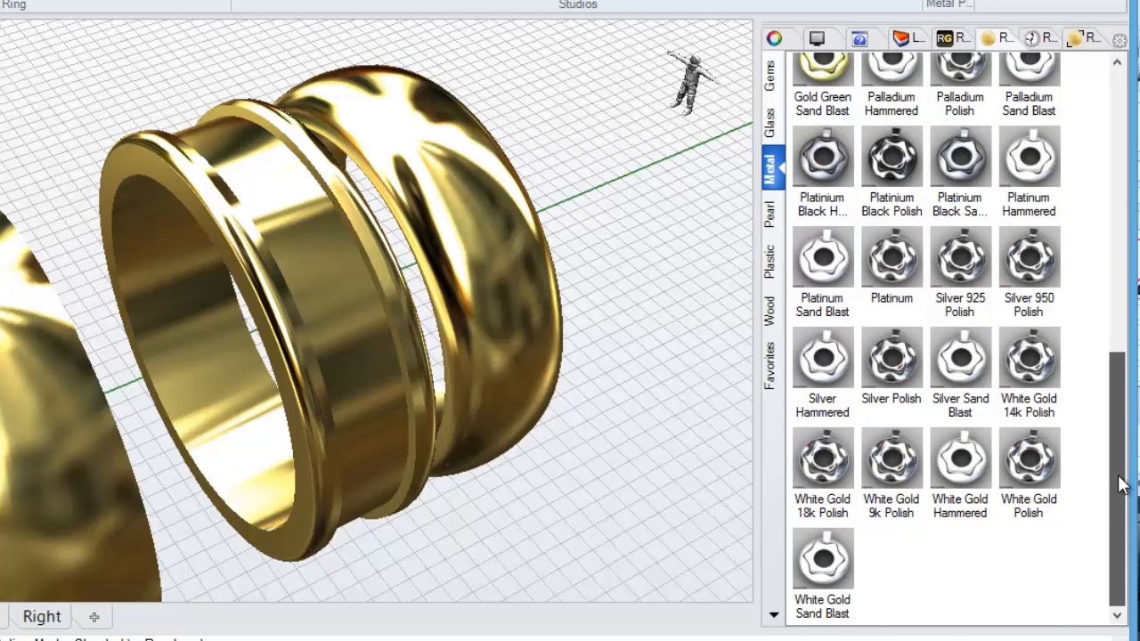
mouse_move(732, 487)
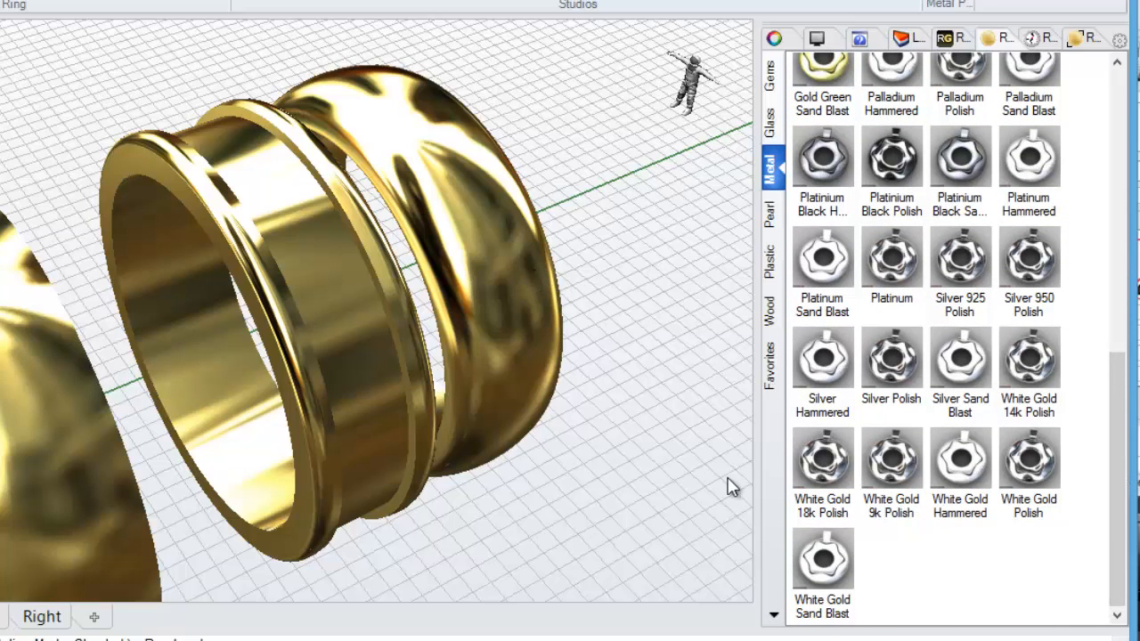
mouse_move(824, 465)
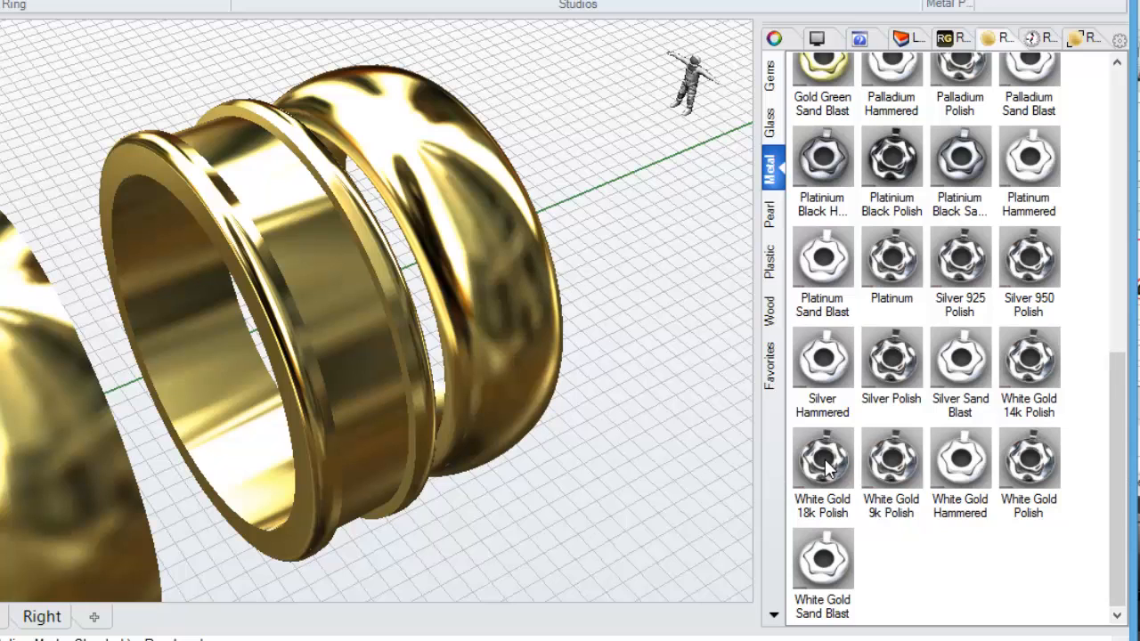
left_click(822, 457)
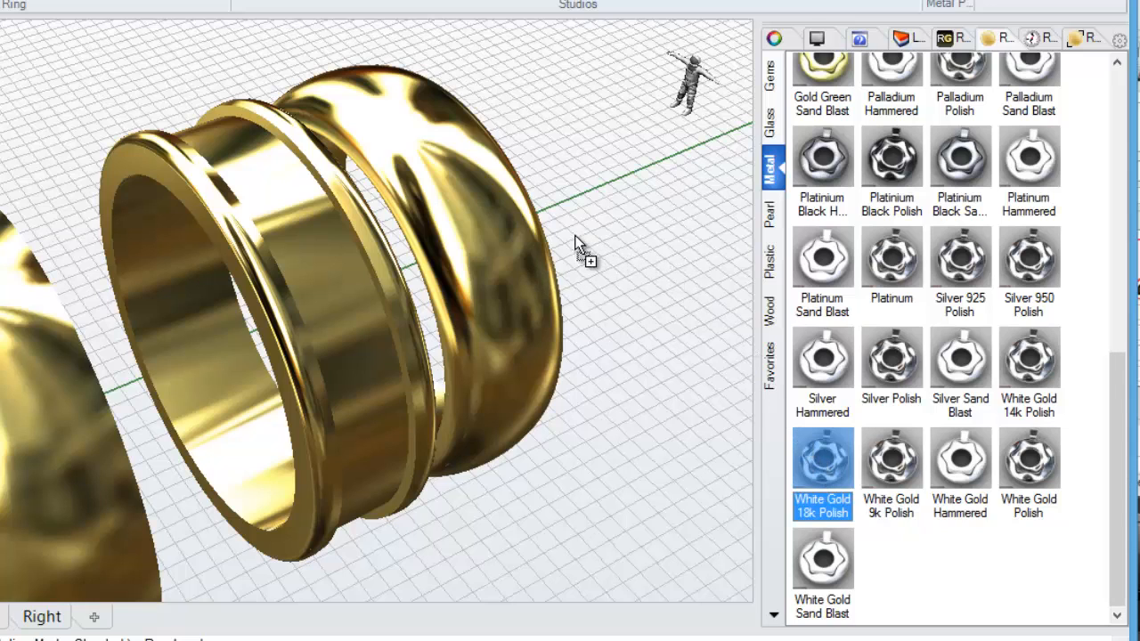
left_click(822, 459)
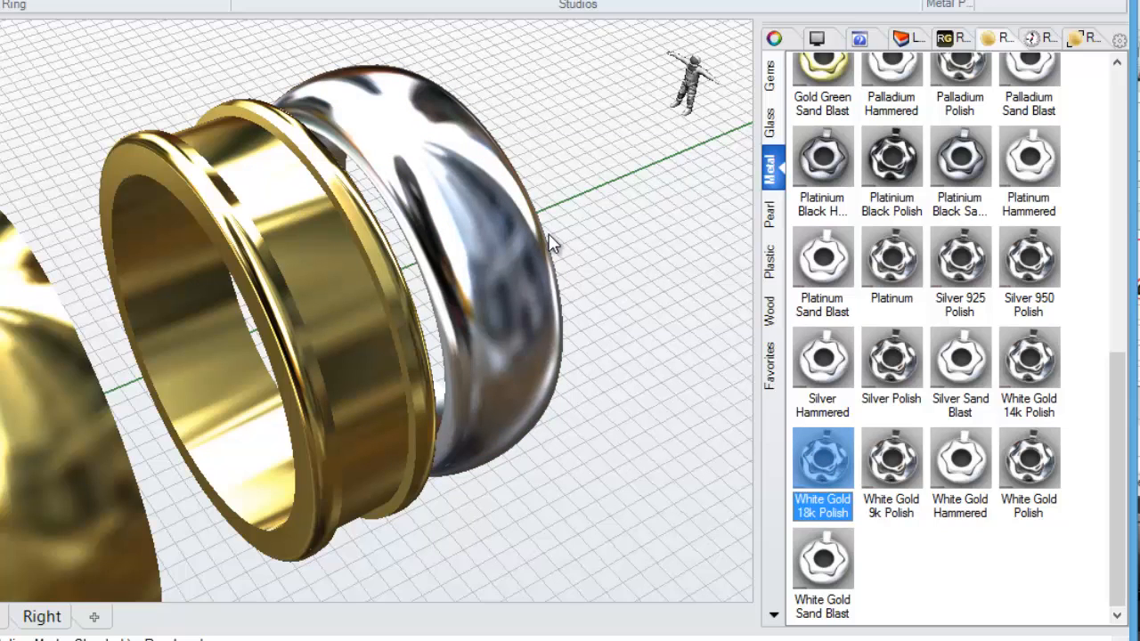
mouse_move(529, 278)
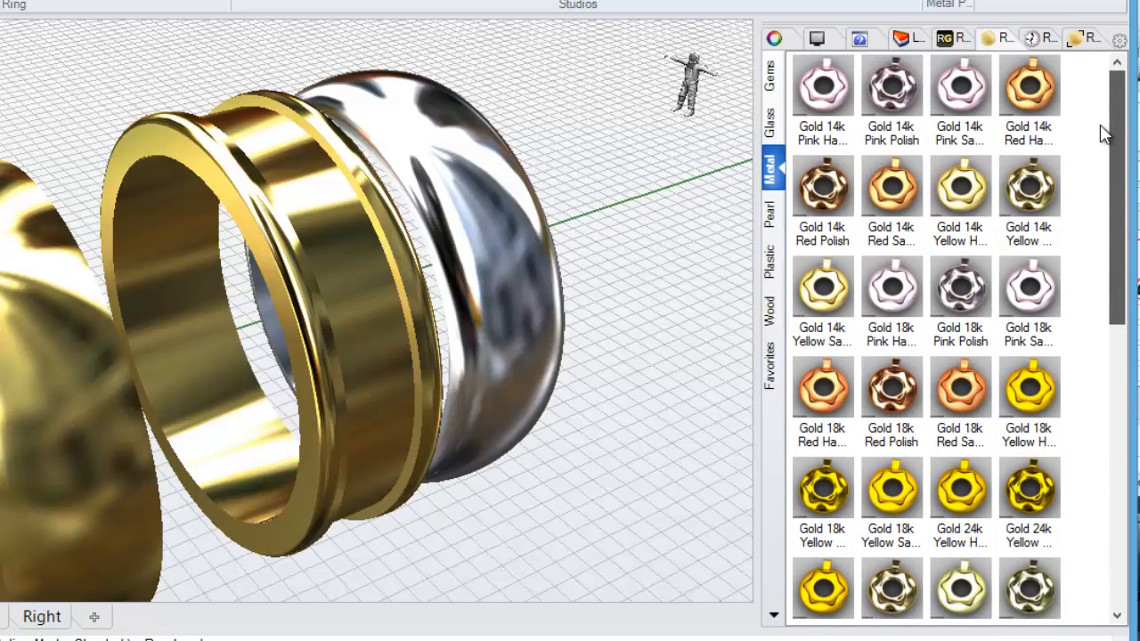
- Drag White Gold Sand Blast from the Metal materials list onto the left band
scroll("down", 3)
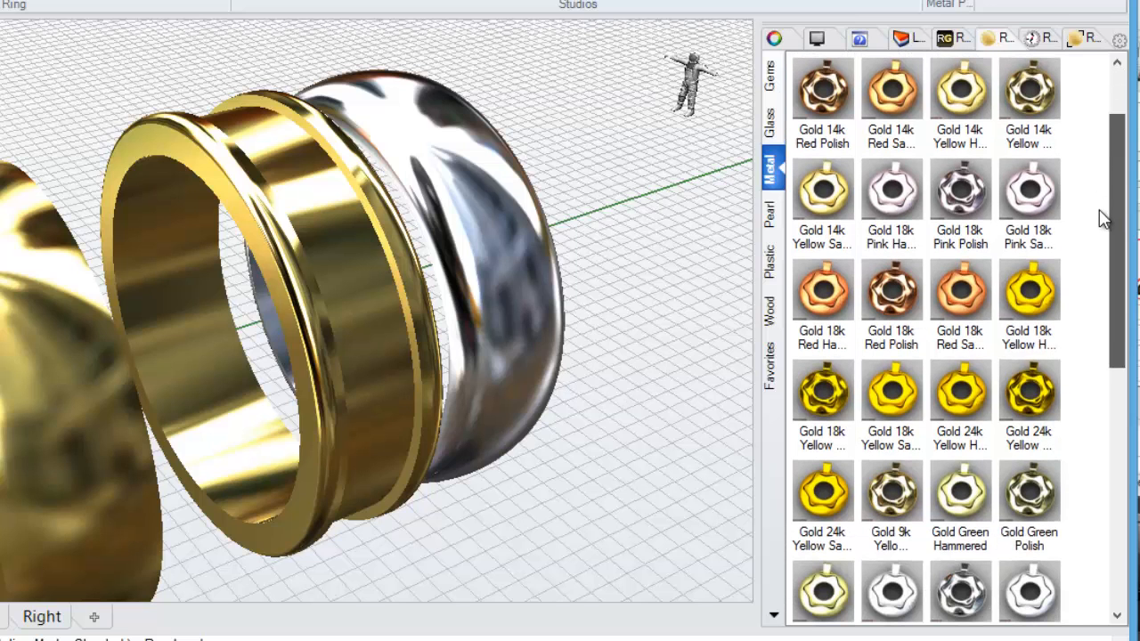
scroll("down", 3)
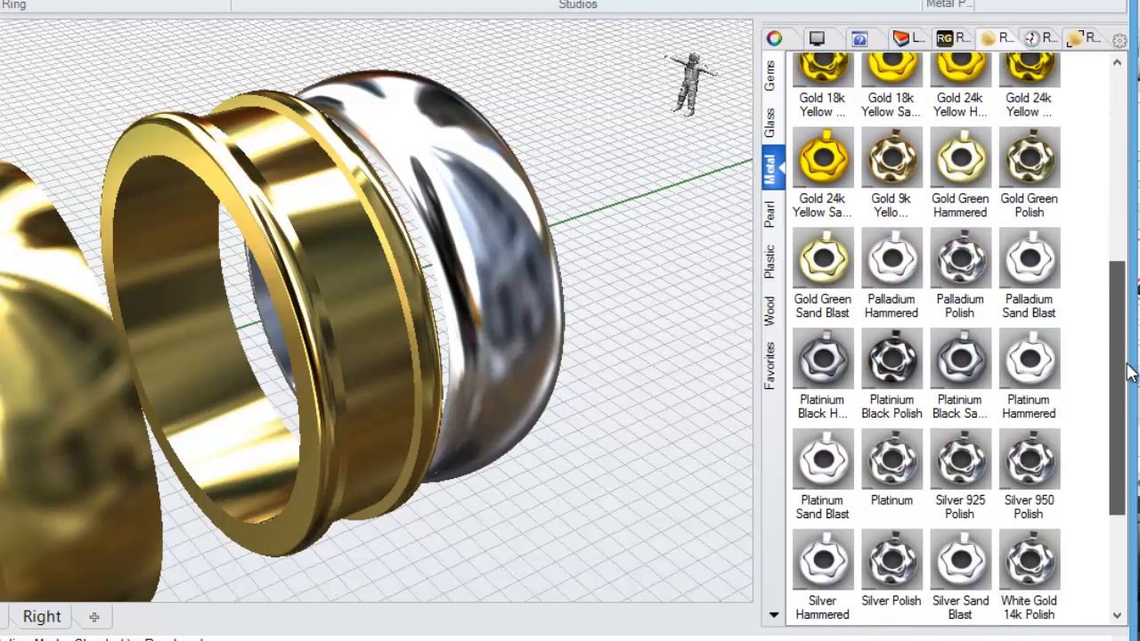
scroll("down", 3)
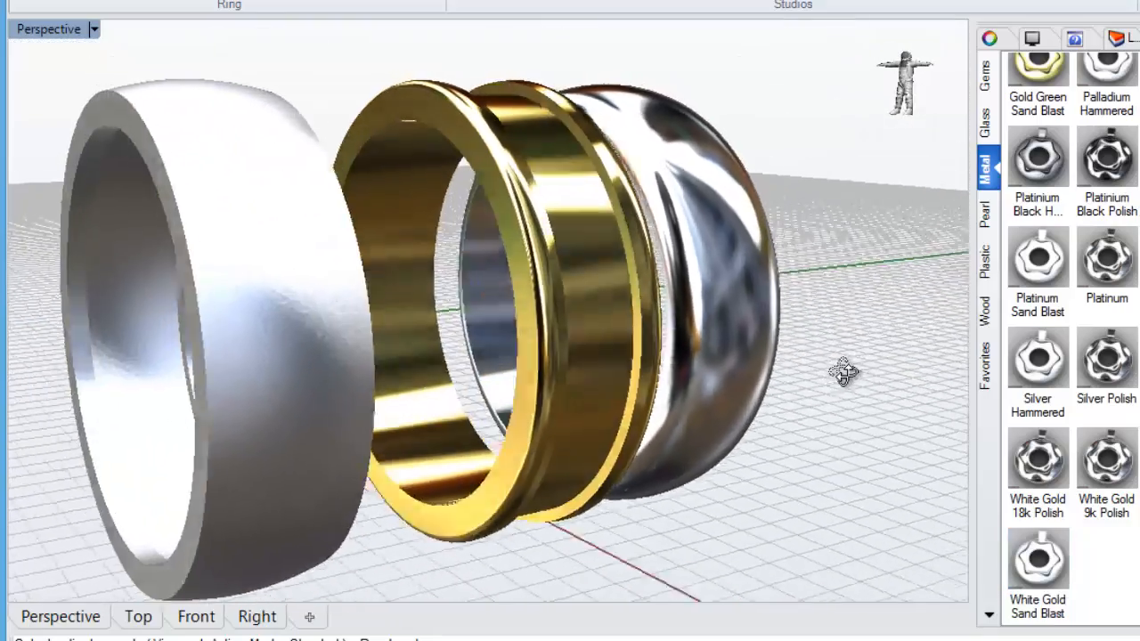
left_click_drag(842, 373, 864, 468)
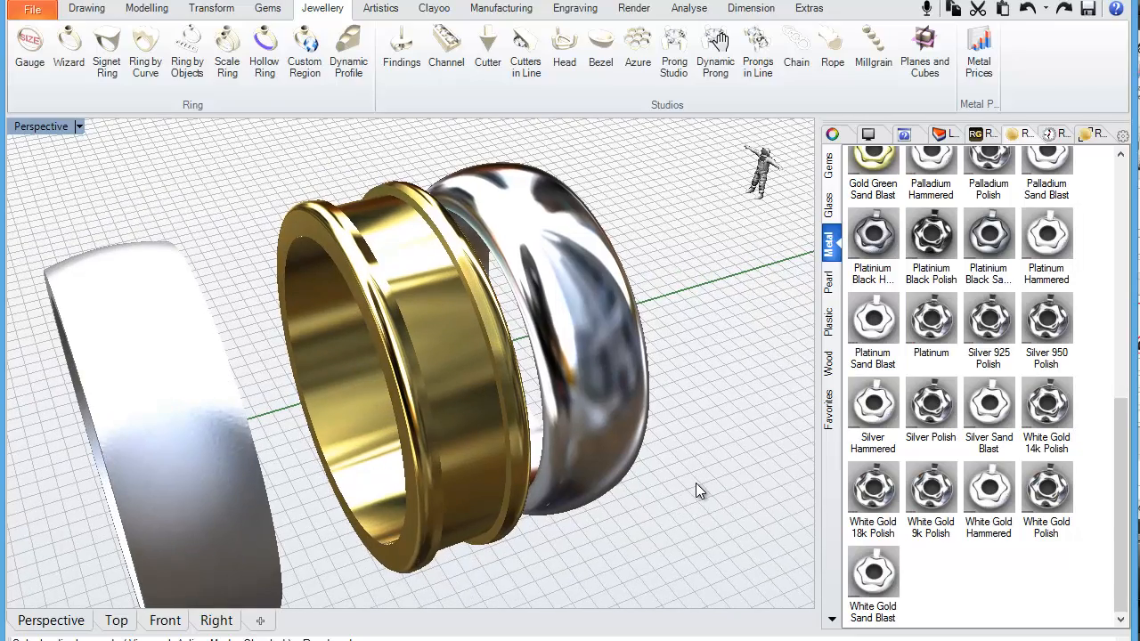
left_click_drag(700, 489, 325, 482)
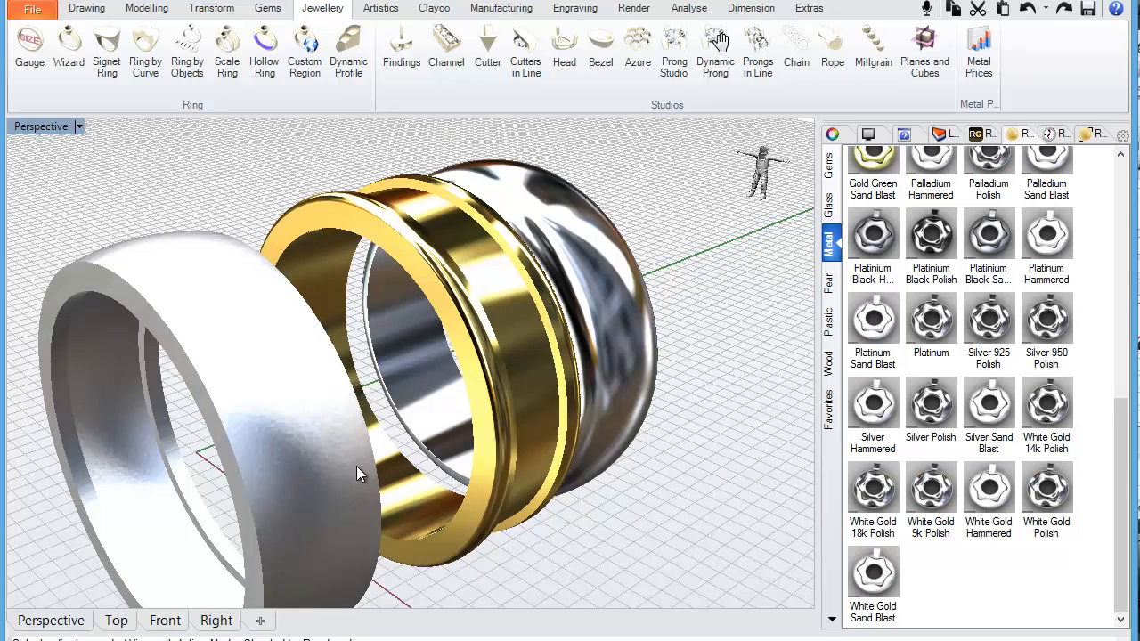
mouse_move(291, 480)
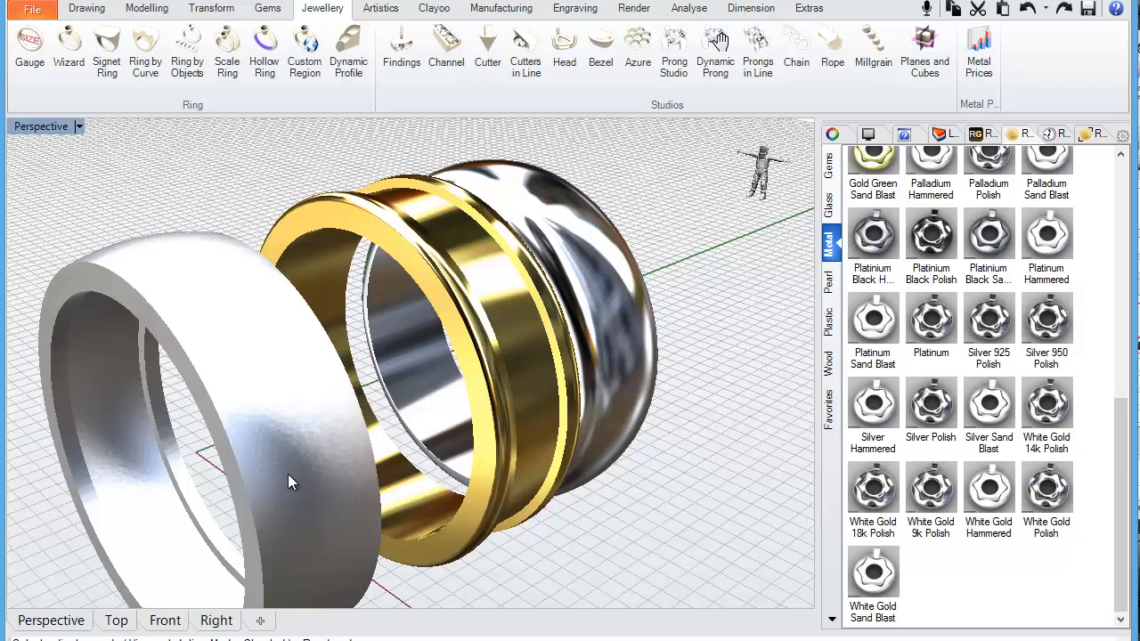
mouse_move(644, 532)
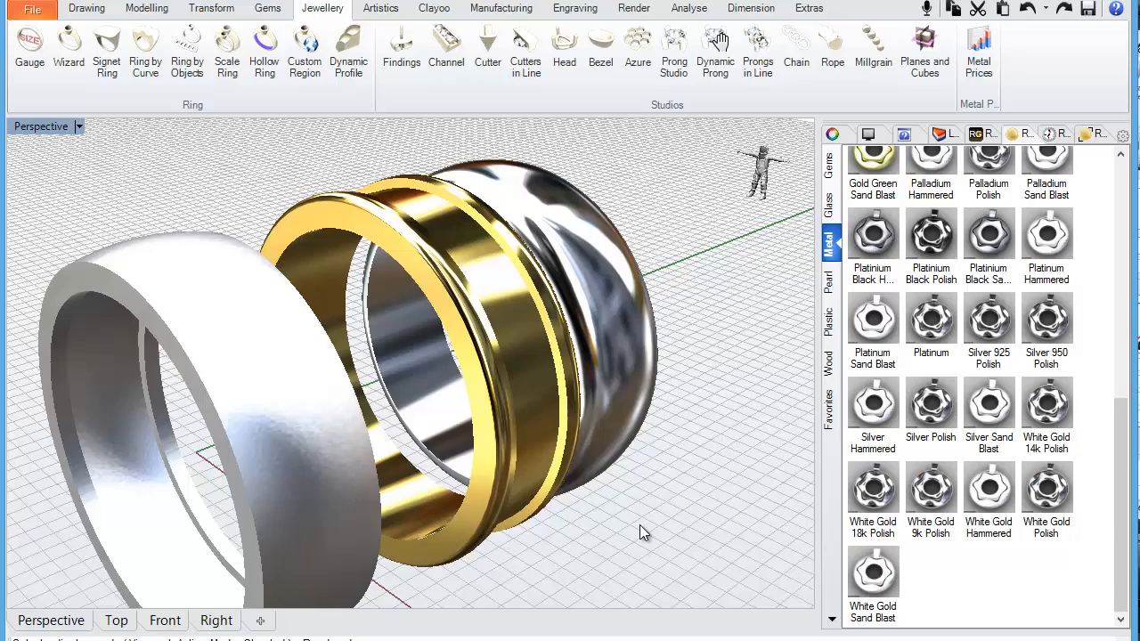